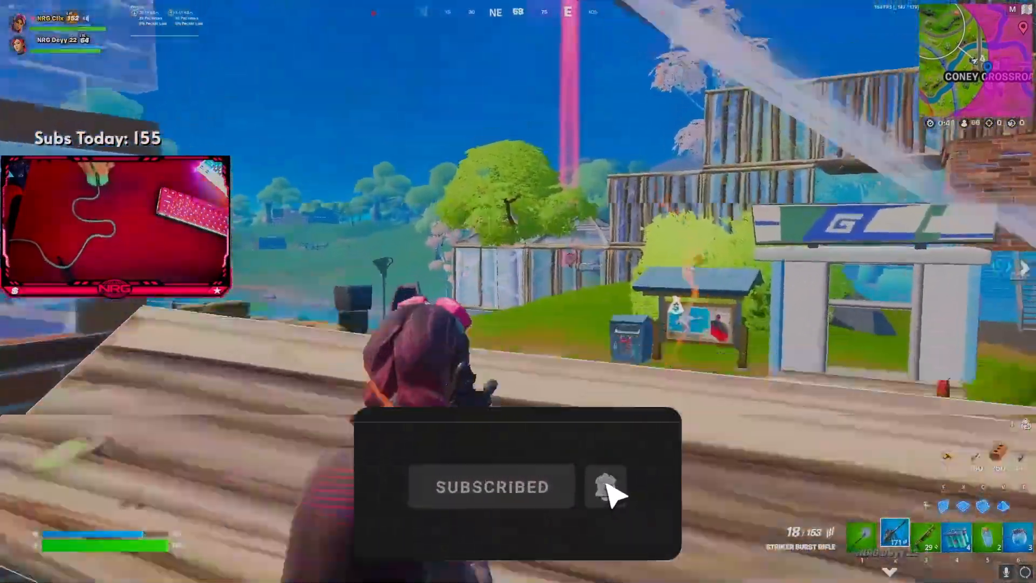
# Open Settings from the sidebar gear, landing on the General page.
pyautogui.rightClick(519, 292)
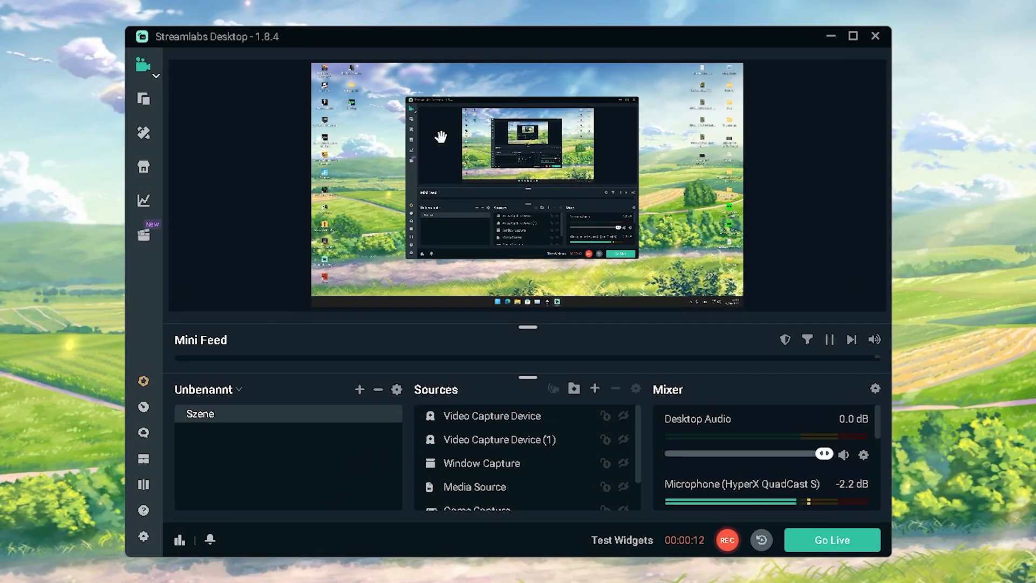
pyautogui.moveTo(356, 200)
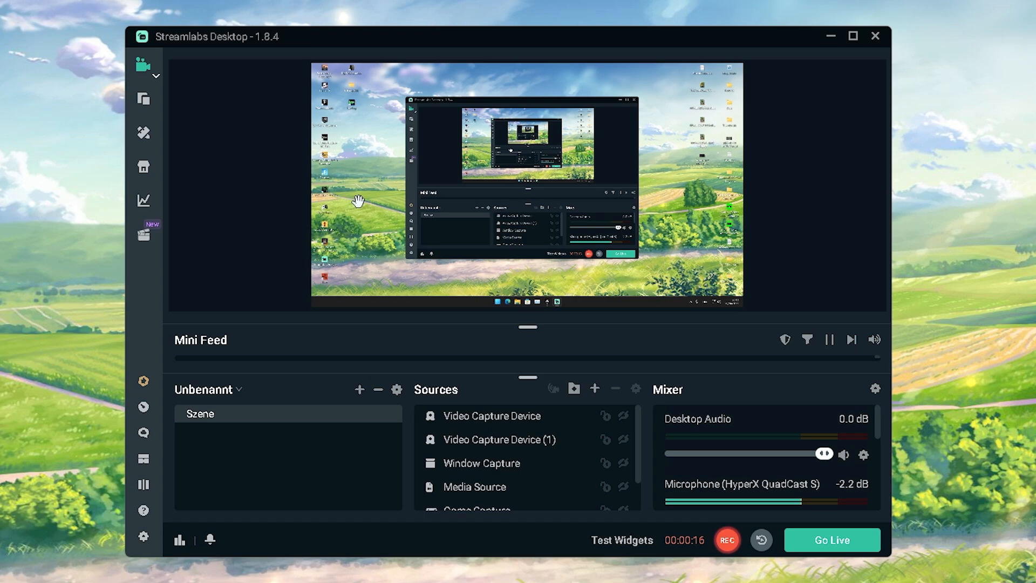
pyautogui.click(142, 536)
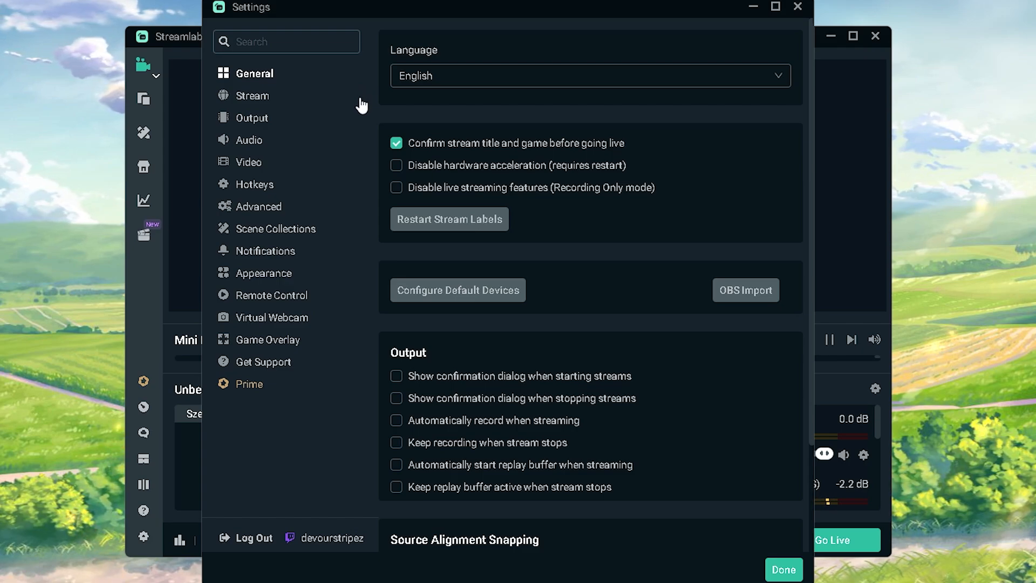
pyautogui.moveTo(280, 100)
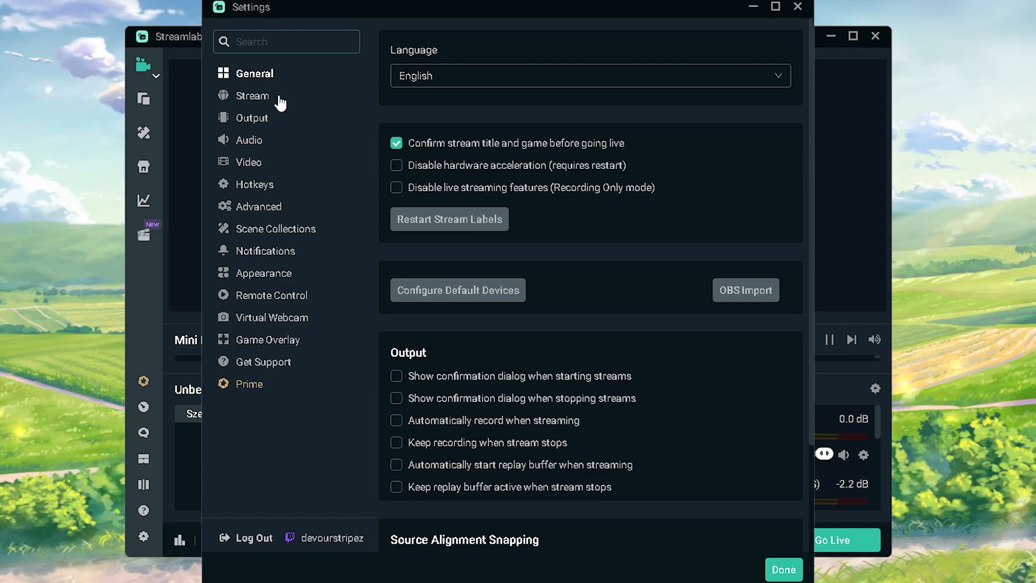
# Show the Stream page and expand the Service list beside YouTube RTMPS.
pyautogui.click(252, 95)
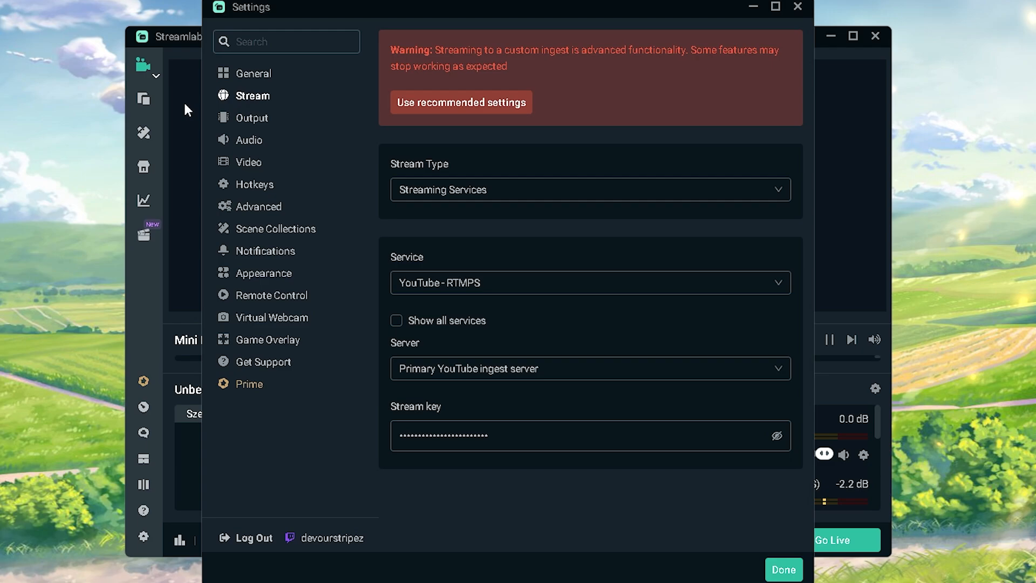
pyautogui.moveTo(339, 390)
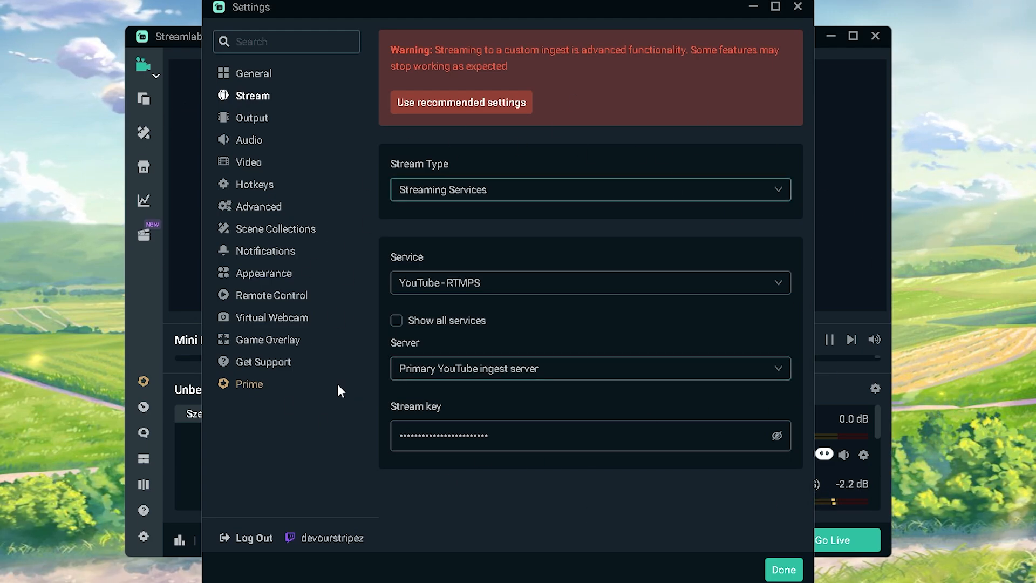
pyautogui.moveTo(491, 295)
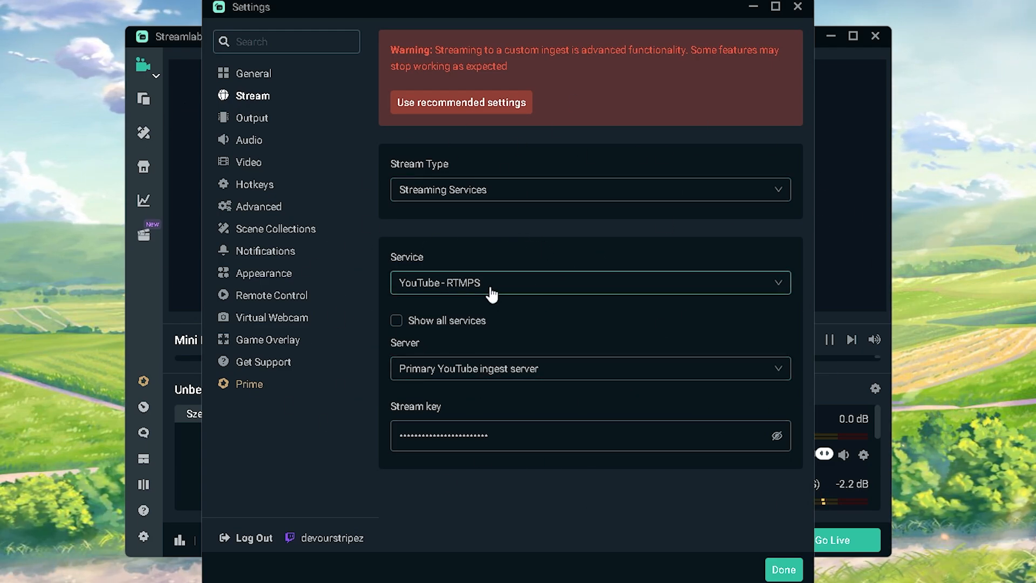
pyautogui.click(588, 282)
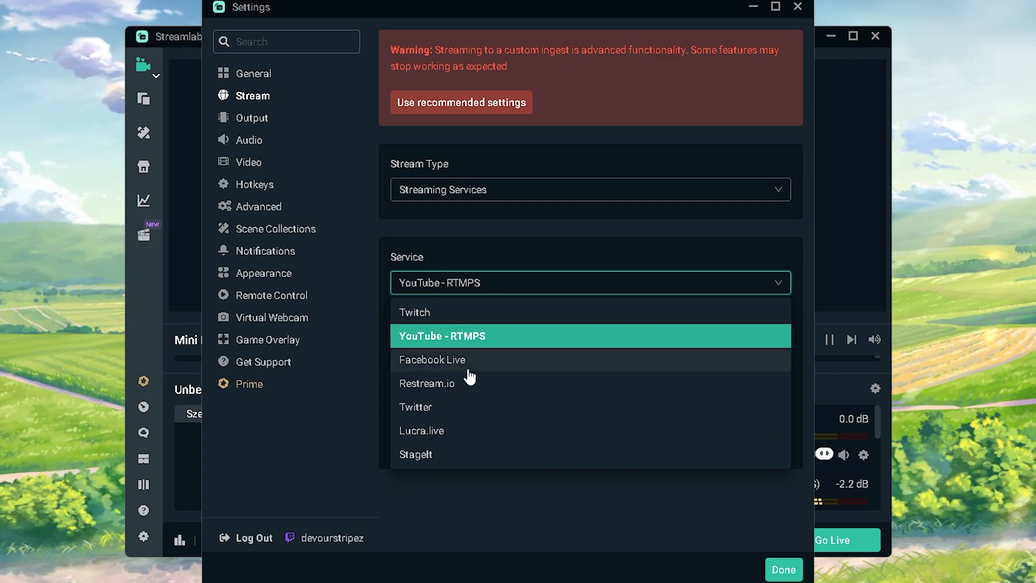
# Show Output streaming settings: Hardware NVENC encoder, CBR rate control, 7000 bitrate.
pyautogui.click(252, 118)
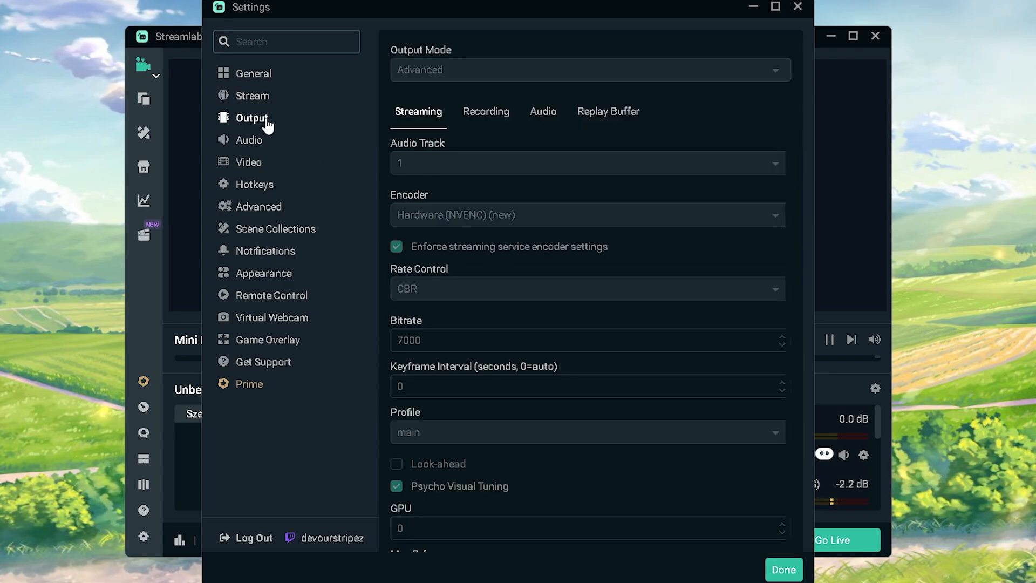
pyautogui.moveTo(343, 319)
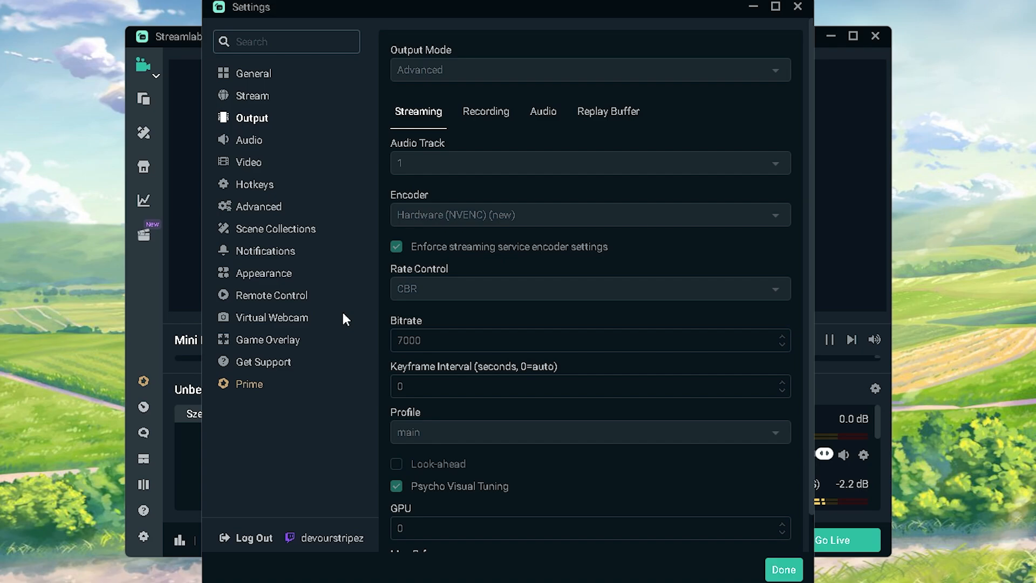
pyautogui.moveTo(374, 119)
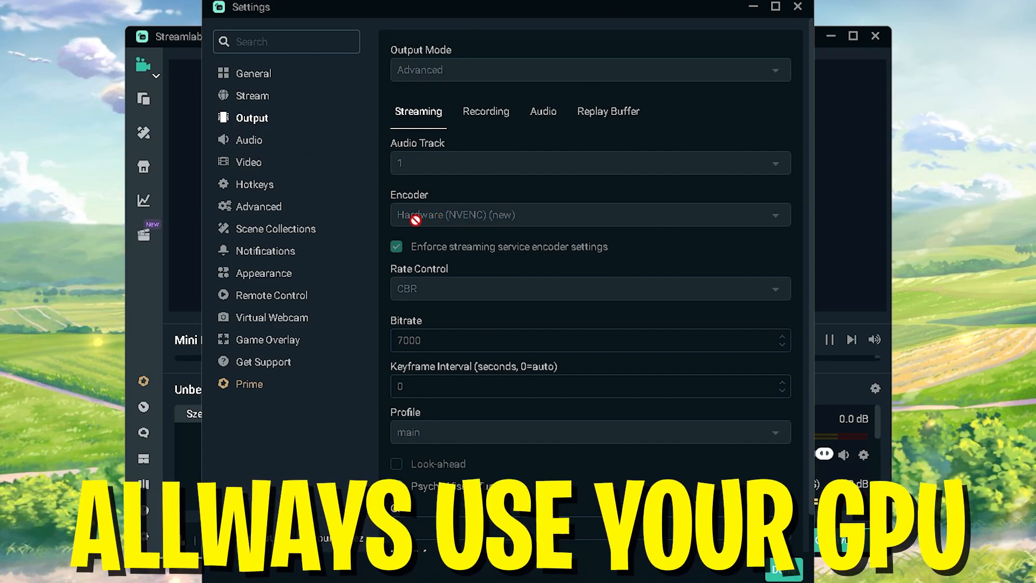
pyautogui.moveTo(490, 218)
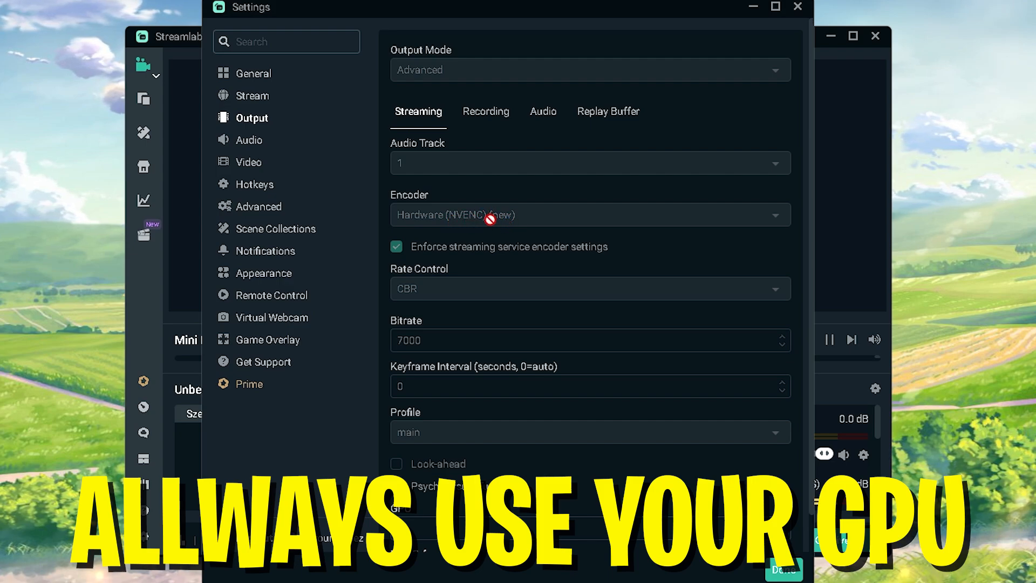
pyautogui.moveTo(520, 217)
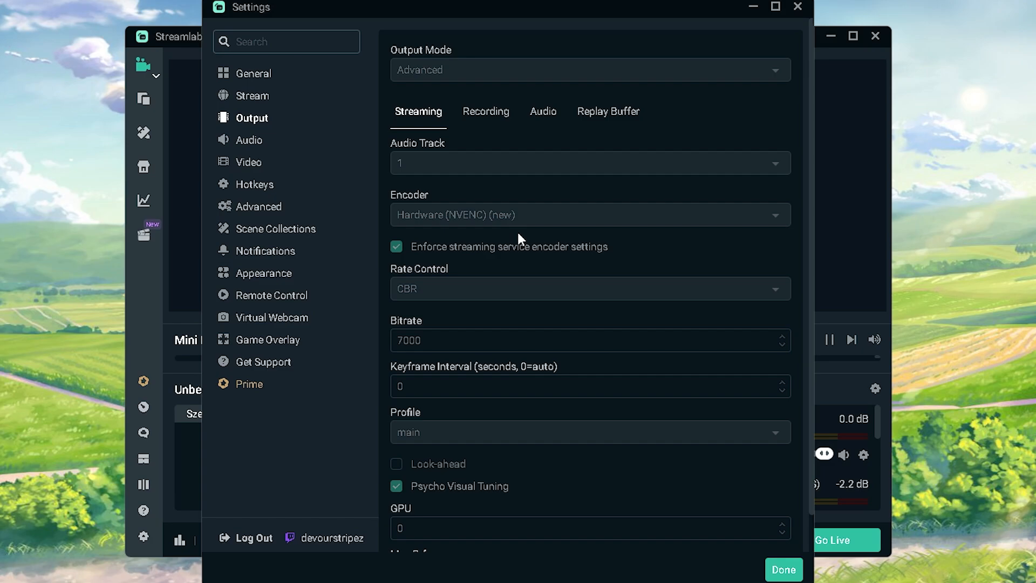
pyautogui.moveTo(441, 264)
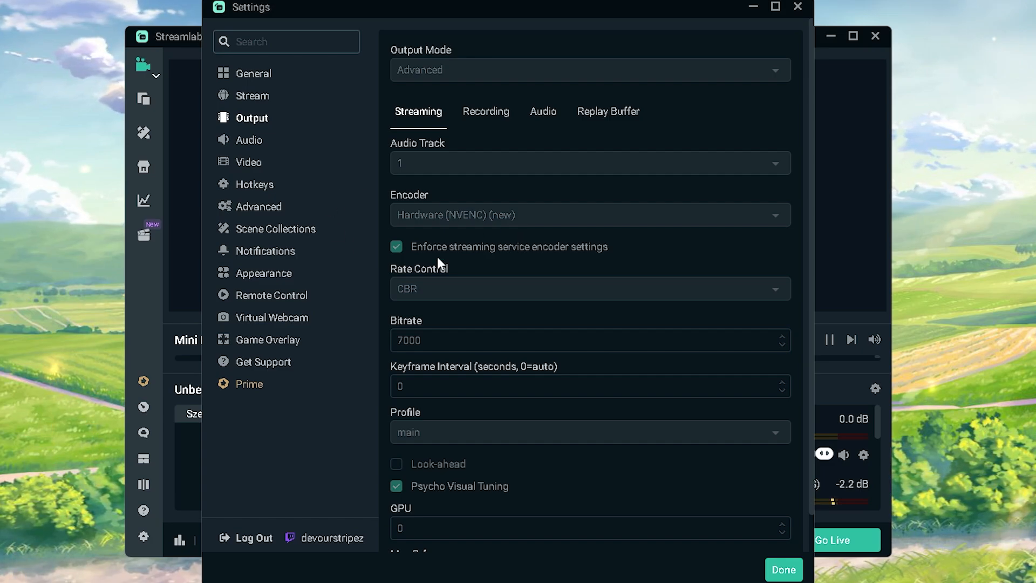
pyautogui.moveTo(532, 223)
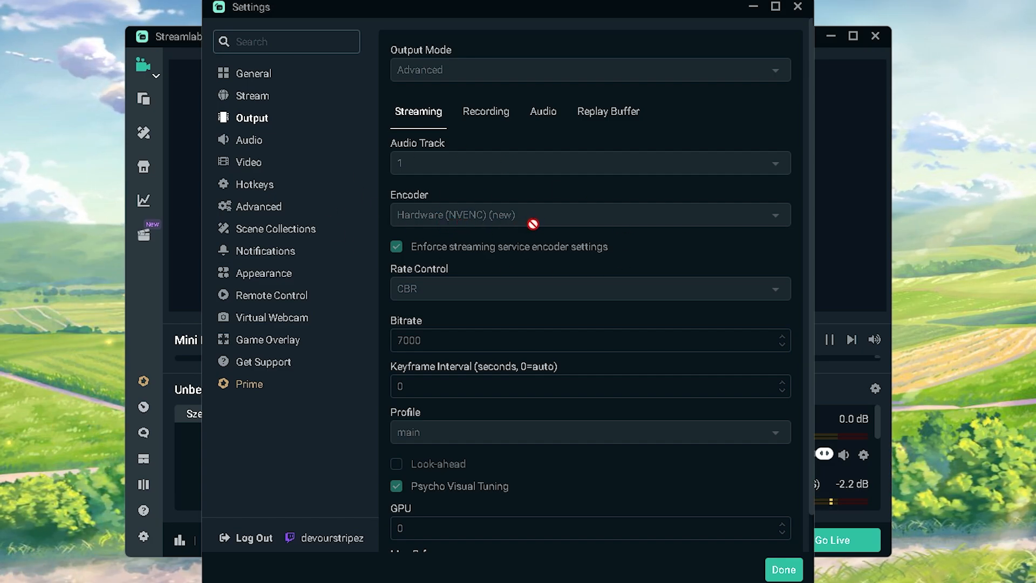
pyautogui.moveTo(529, 215)
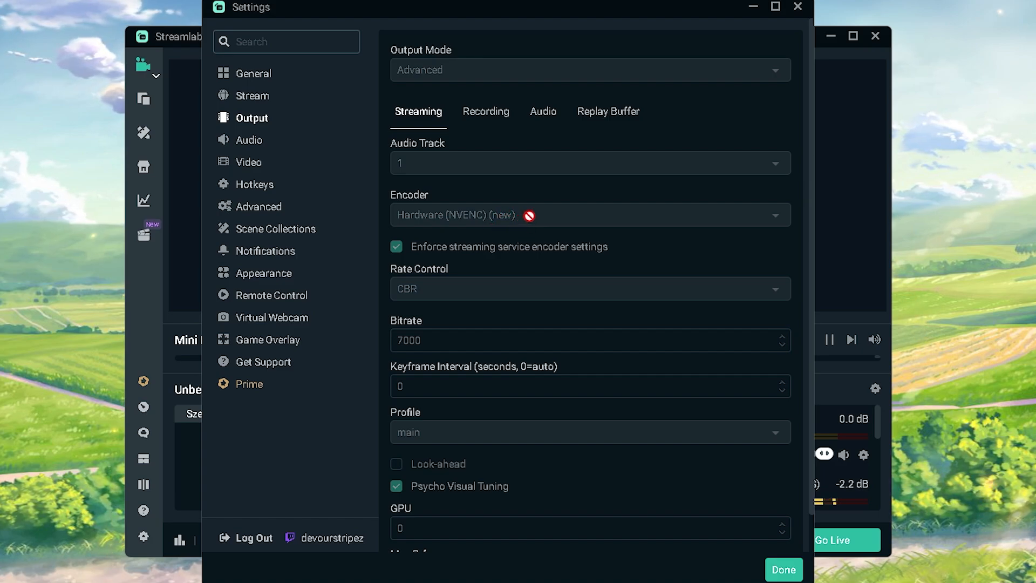
pyautogui.moveTo(310, 244)
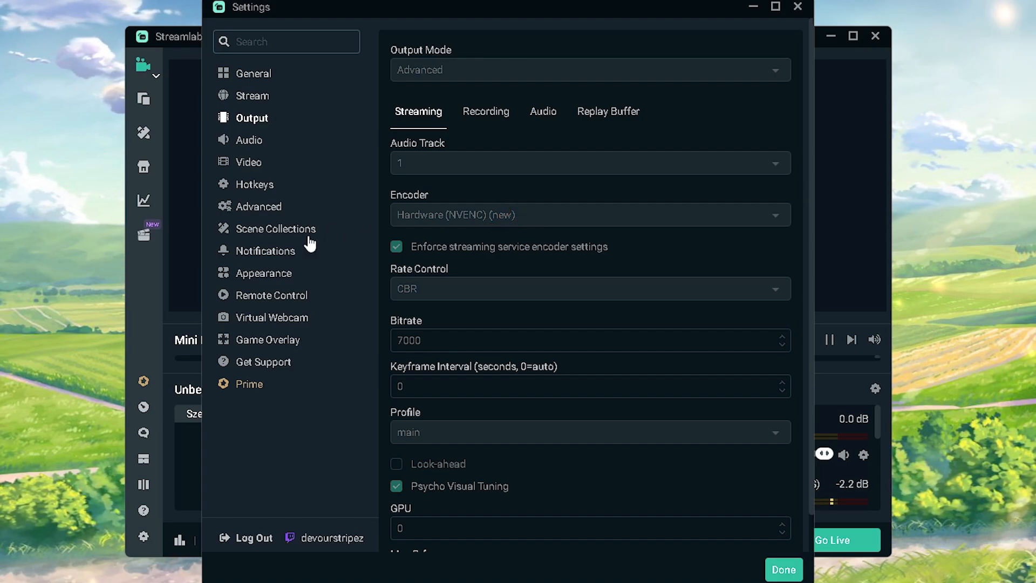
pyautogui.moveTo(457, 294)
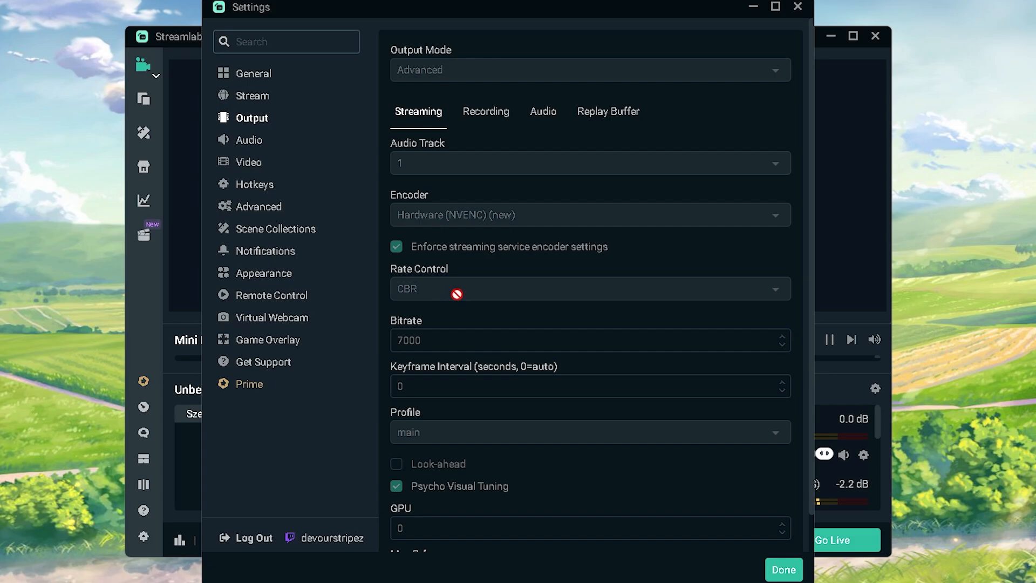
pyautogui.moveTo(442, 347)
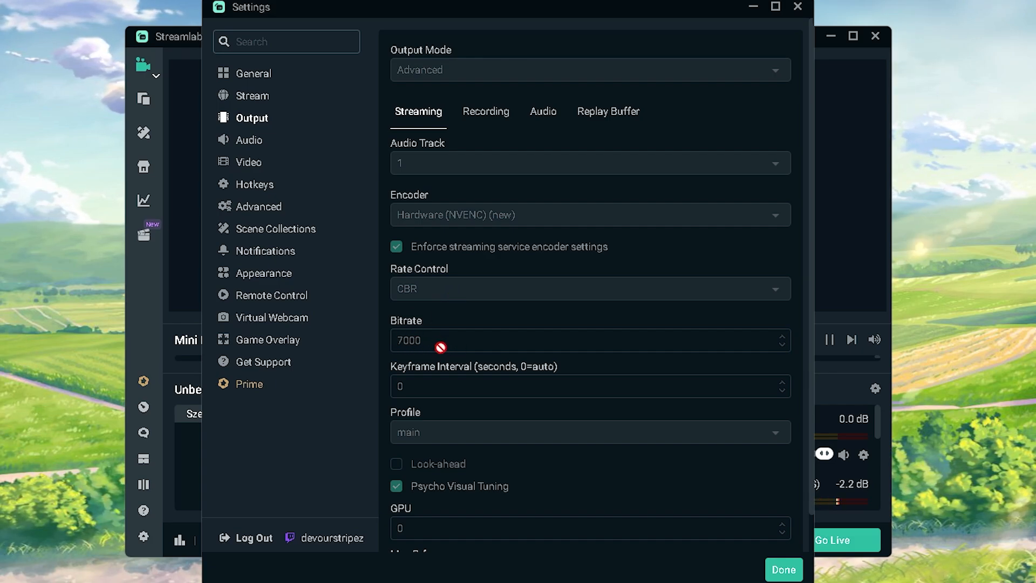
pyautogui.moveTo(441, 368)
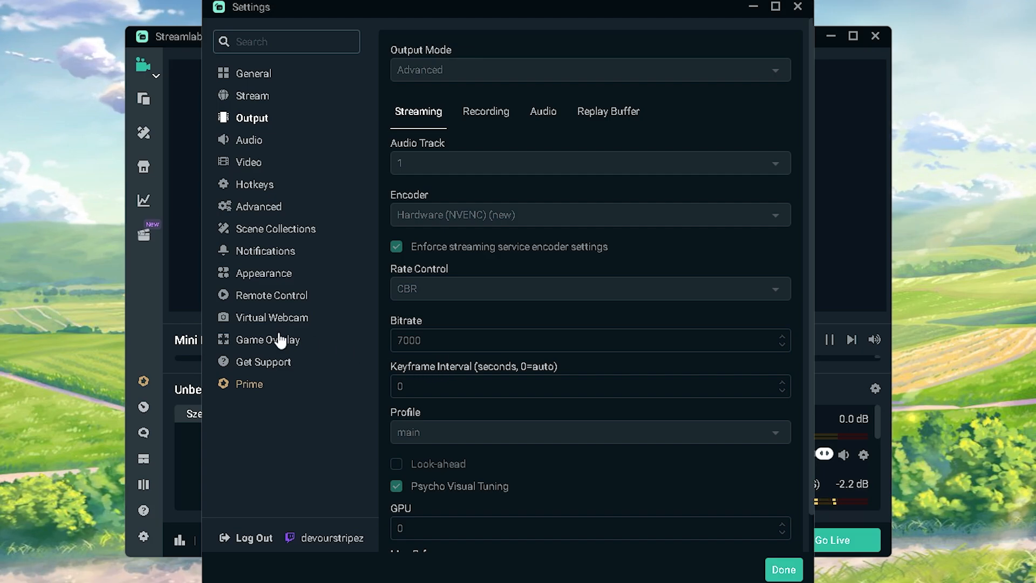
pyautogui.moveTo(428, 358)
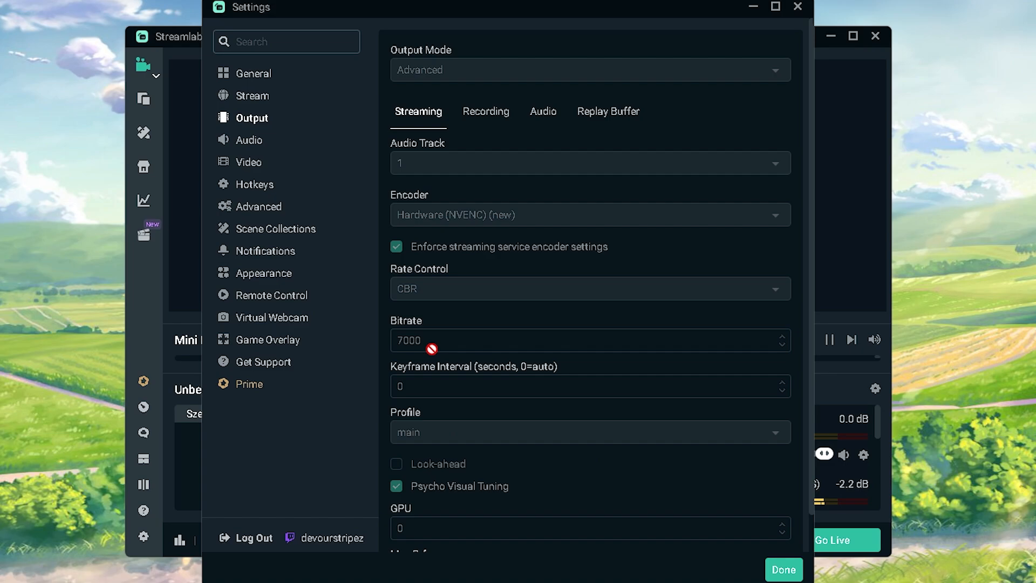
pyautogui.moveTo(419, 358)
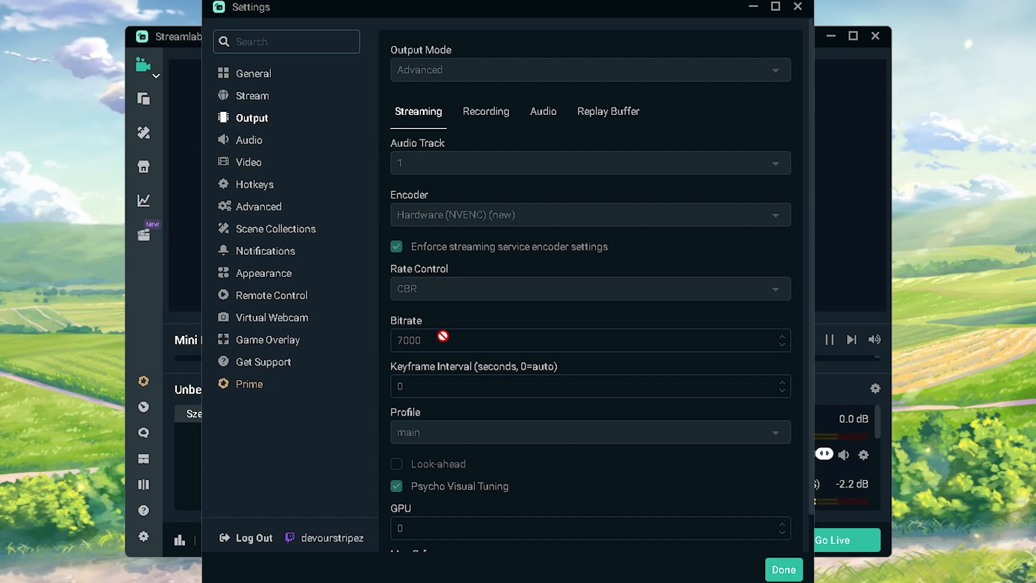
pyautogui.moveTo(444, 333)
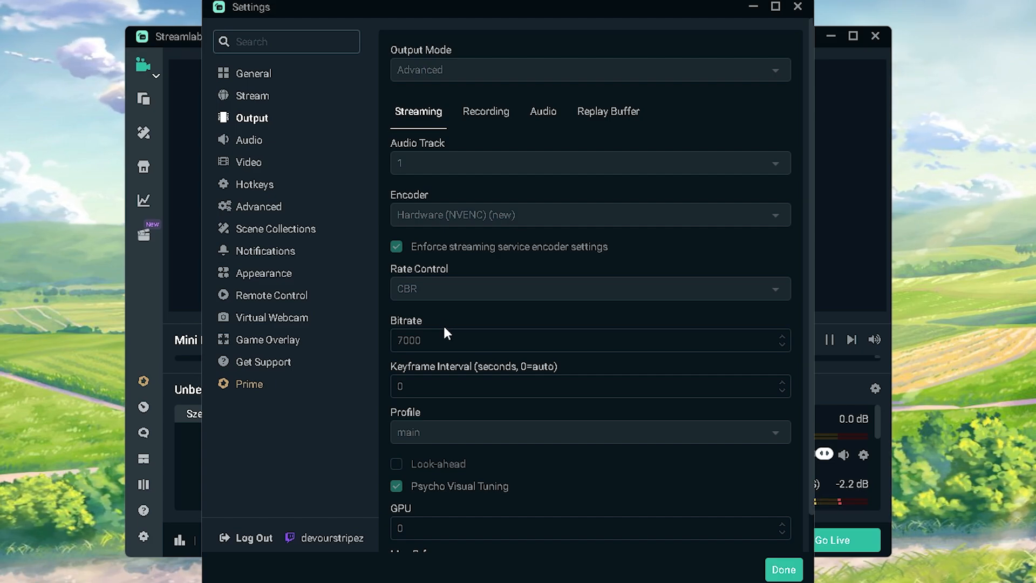
# Scroll the streaming output options down to Max B-frames 2 and GPU 0.
pyautogui.scroll(-3)
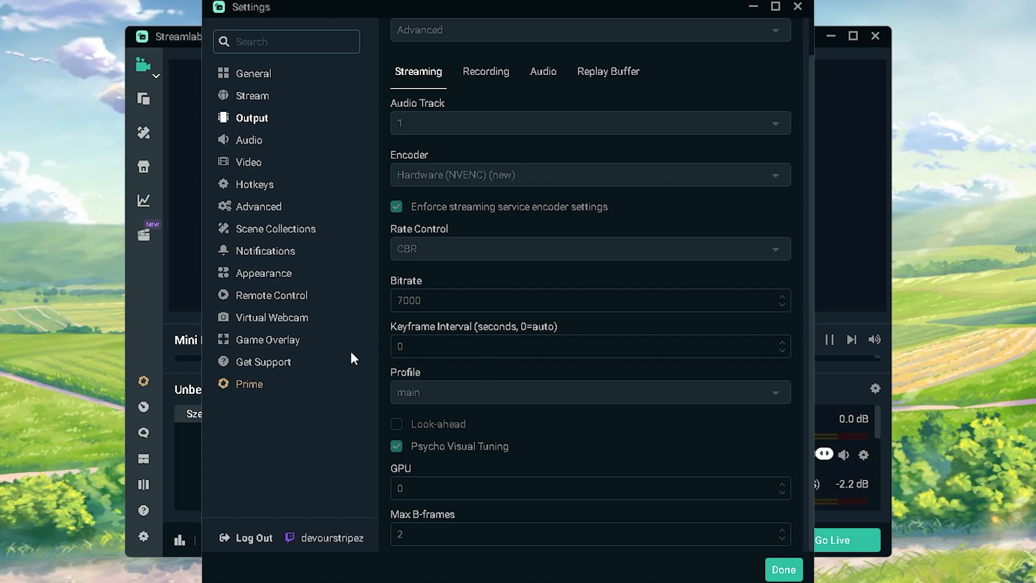
pyautogui.moveTo(694, 577)
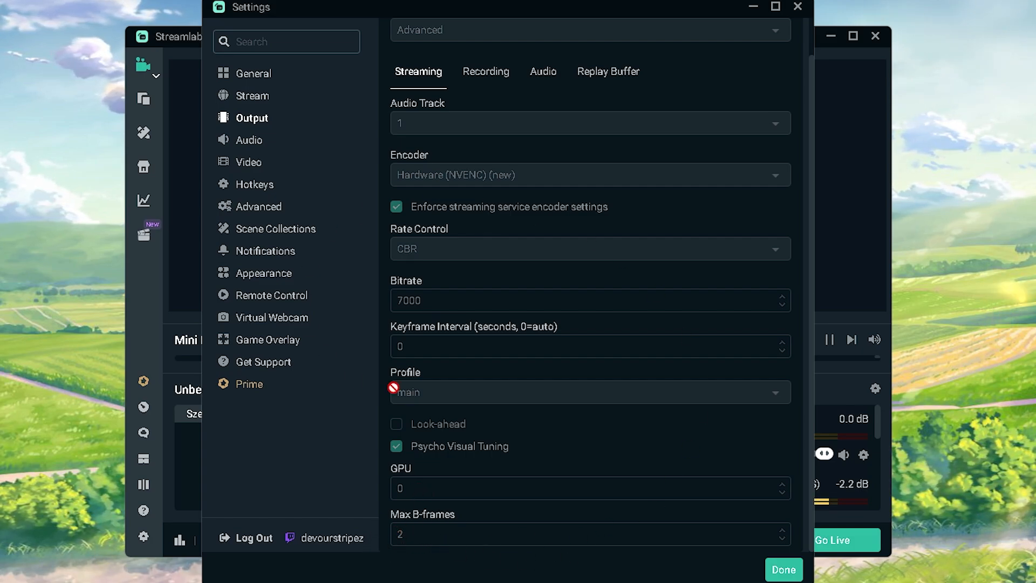
# Review the Recording tab: mp4 format, NVENC encoder, CBR and 12000 bitrate.
pyautogui.click(485, 111)
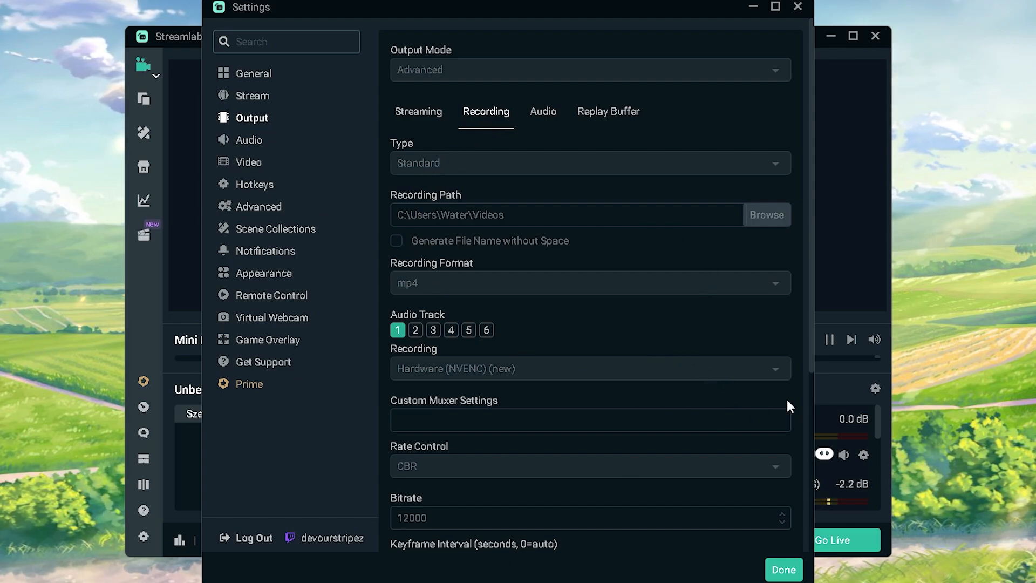
pyautogui.moveTo(447, 289)
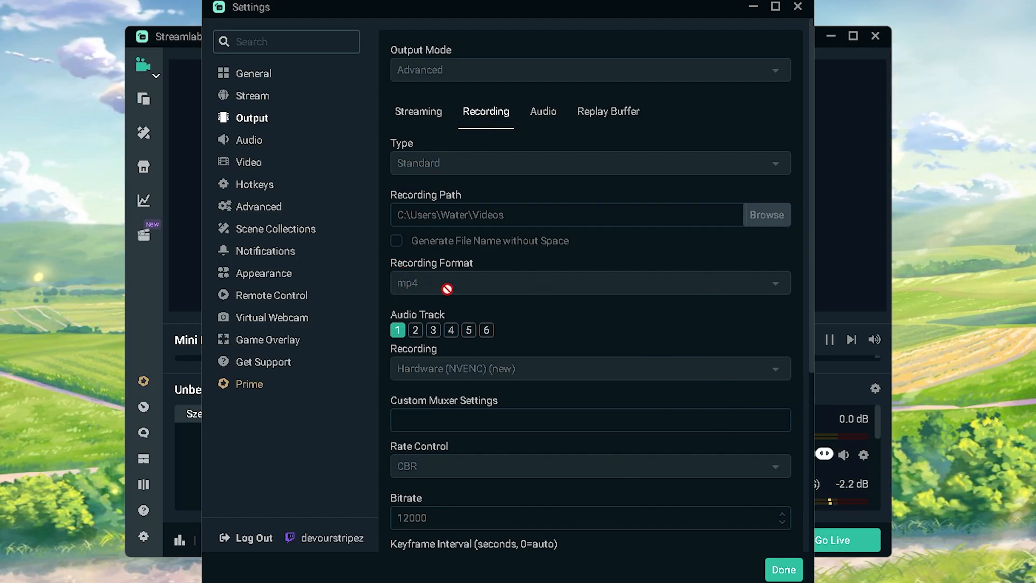
pyautogui.moveTo(438, 295)
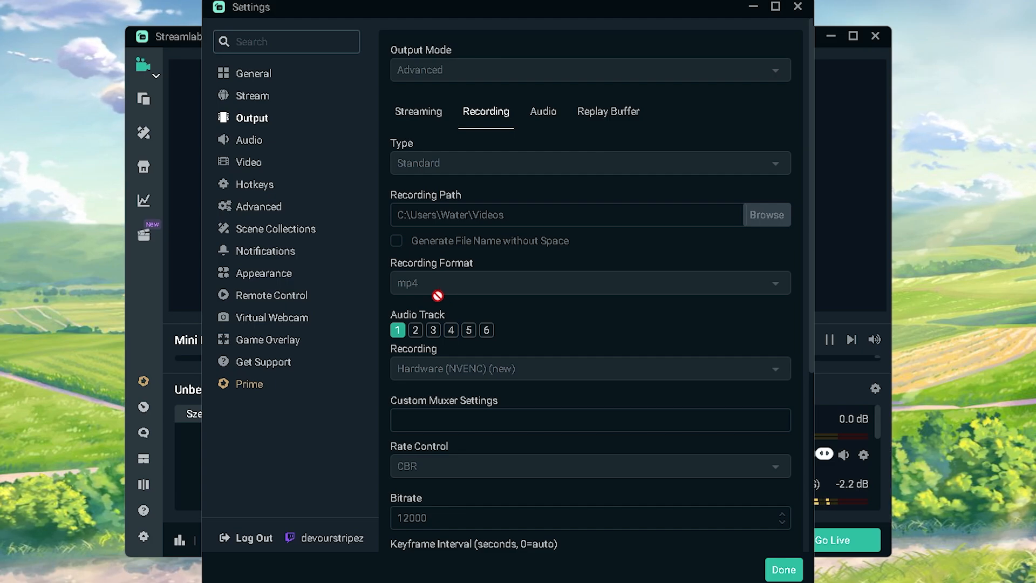
pyautogui.moveTo(423, 410)
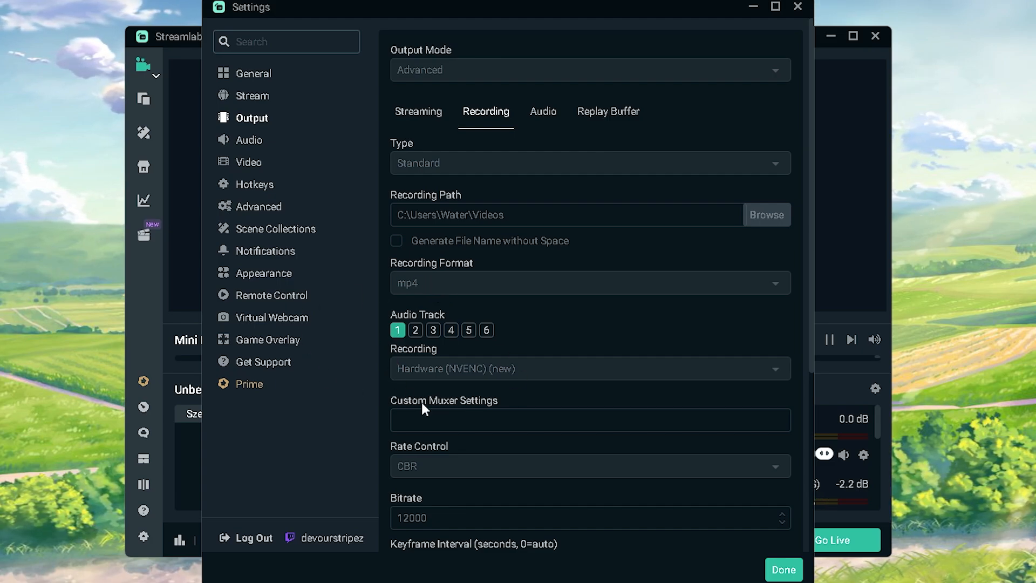
pyautogui.scroll(-3)
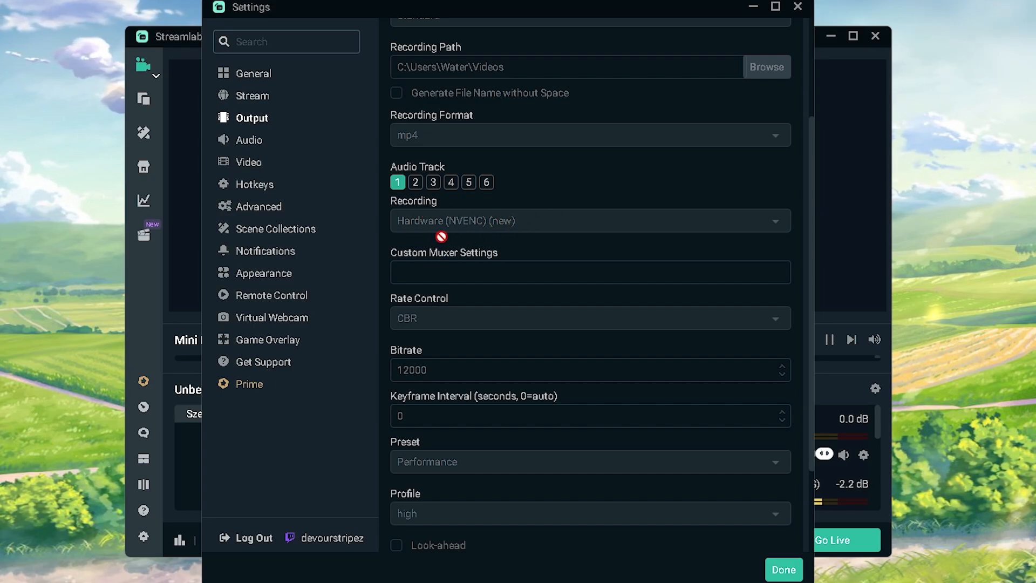
pyautogui.moveTo(292, 206)
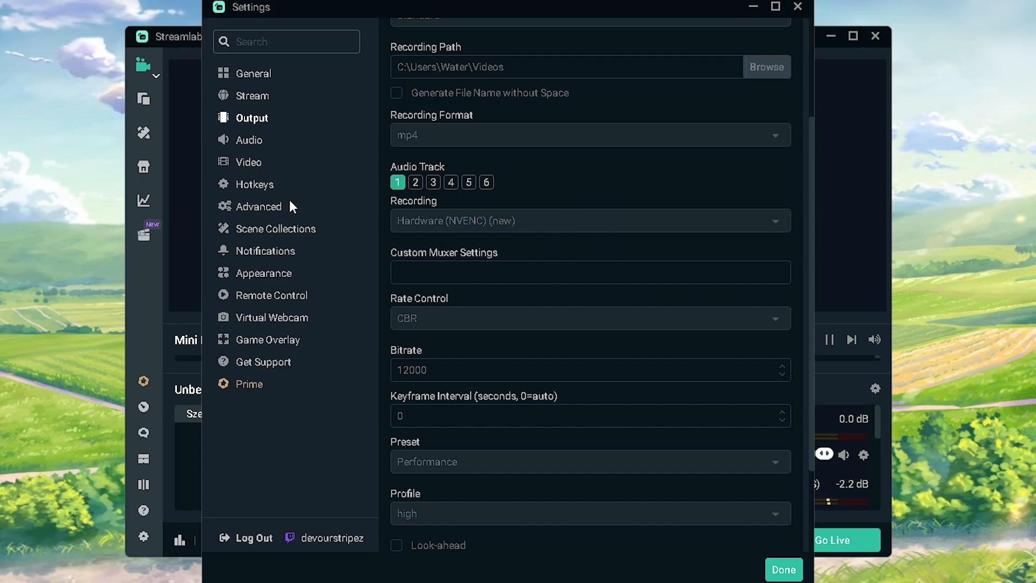
pyautogui.moveTo(416, 232)
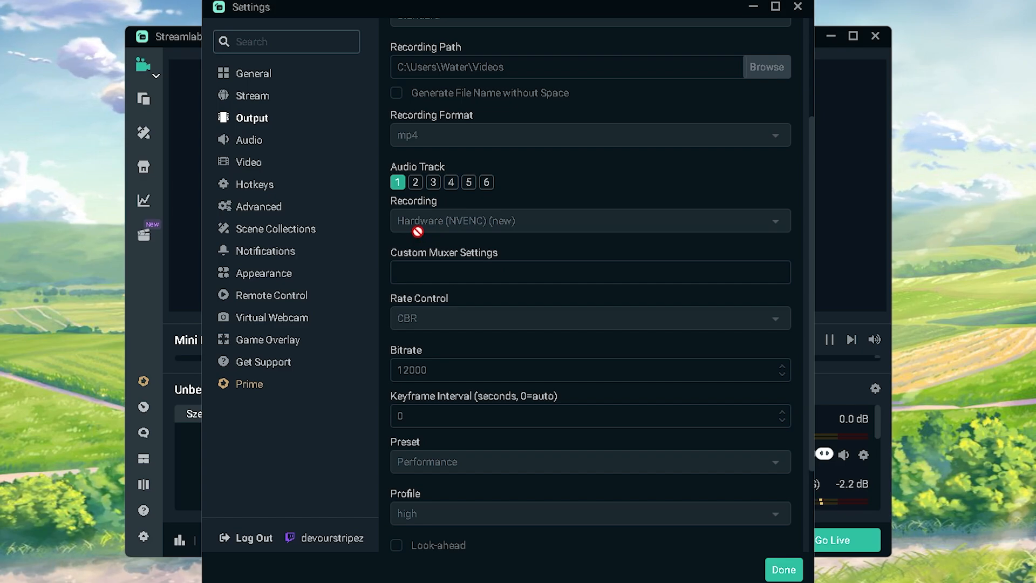
pyautogui.moveTo(442, 319)
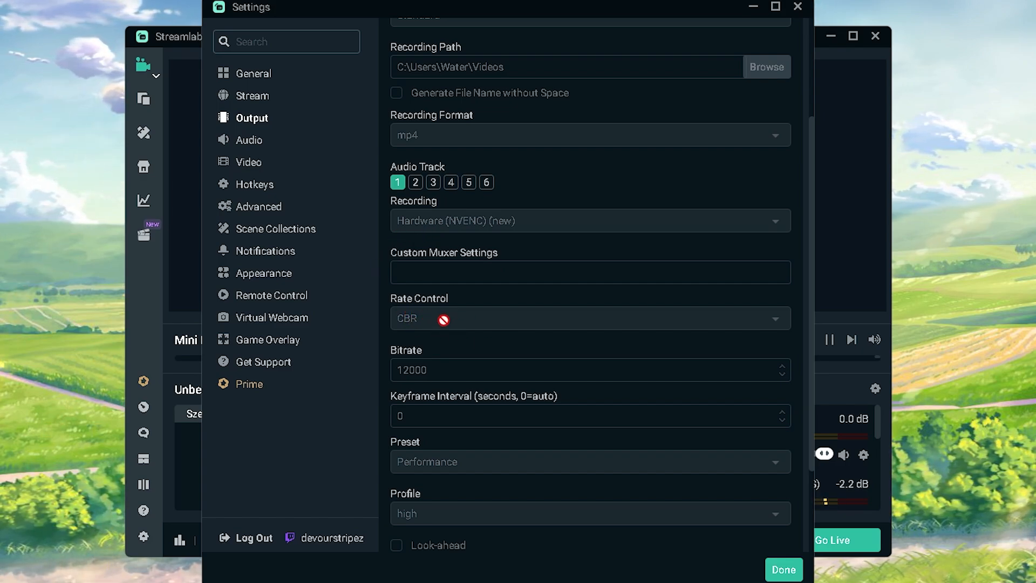
pyautogui.moveTo(329, 361)
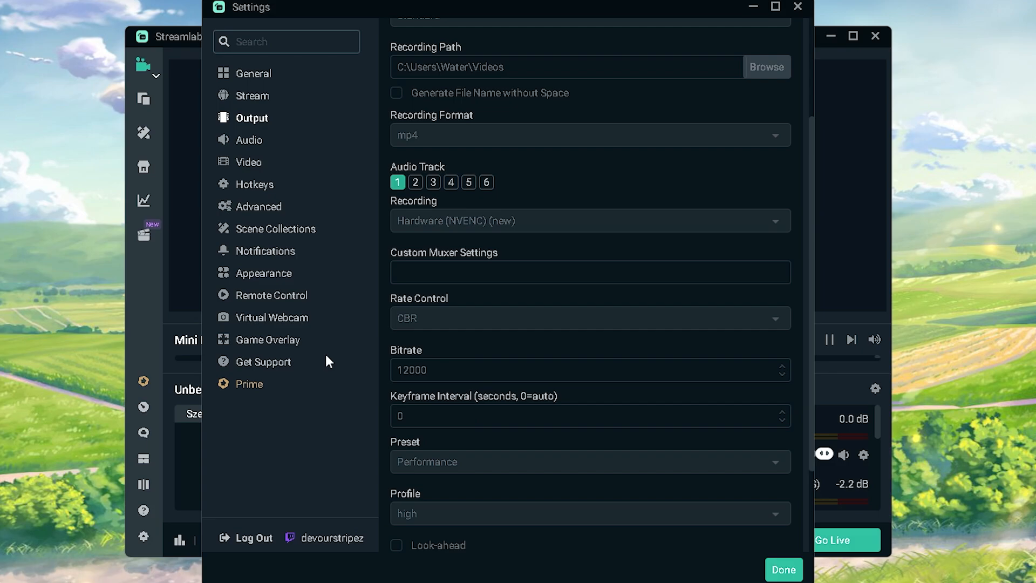
pyautogui.moveTo(429, 403)
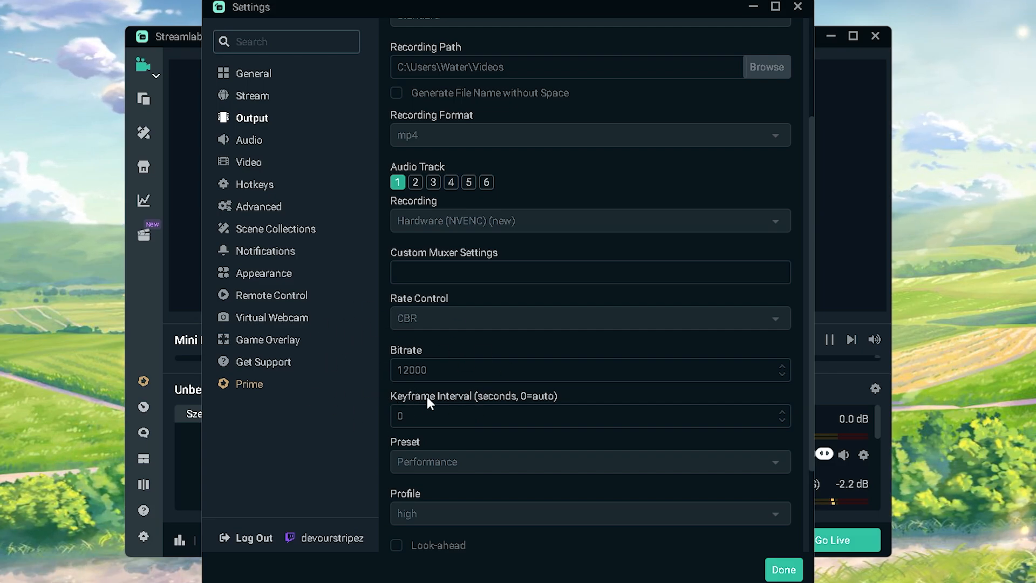
pyautogui.moveTo(409, 377)
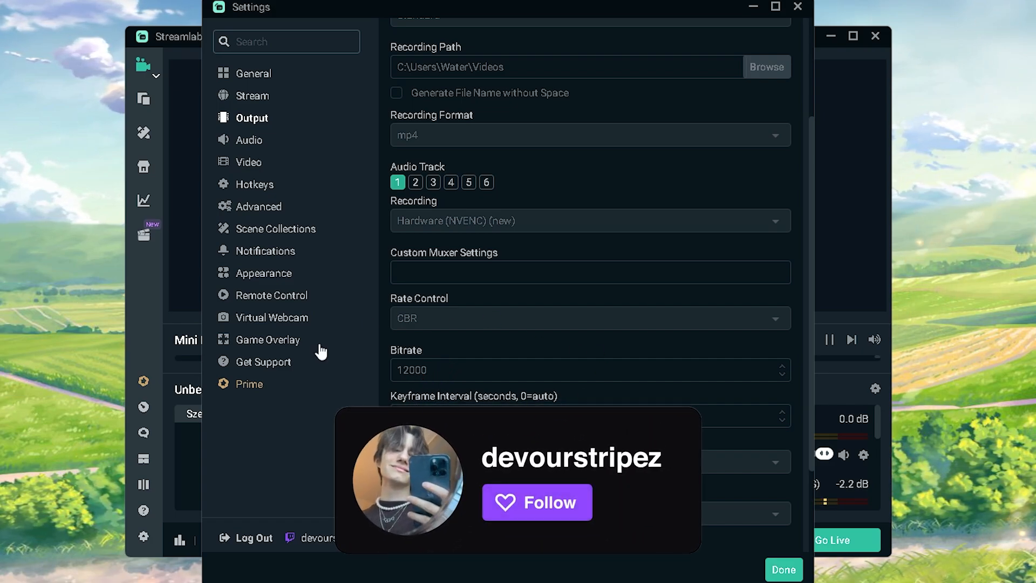
pyautogui.click(536, 503)
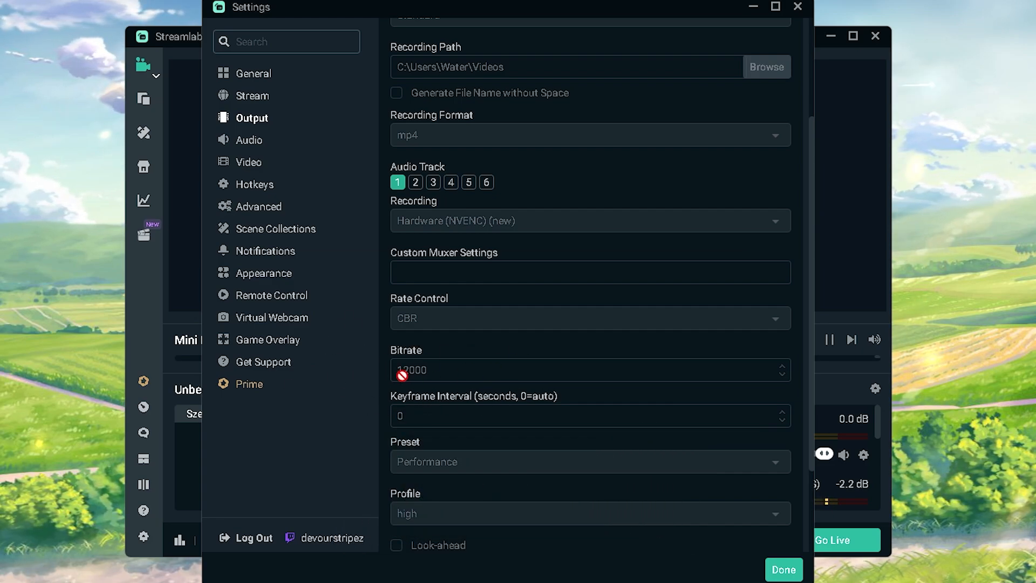
pyautogui.moveTo(409, 388)
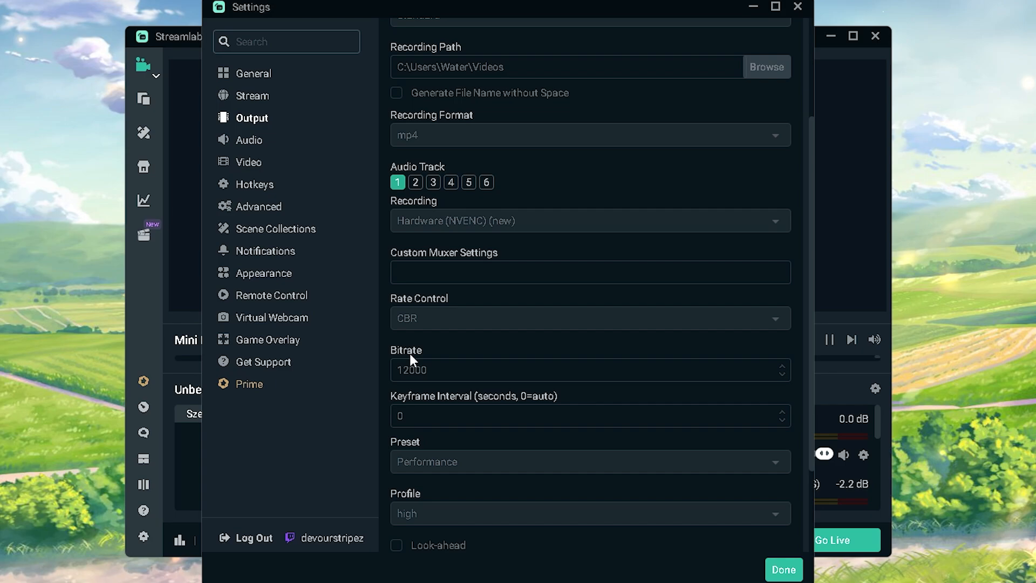
pyautogui.scroll(-3)
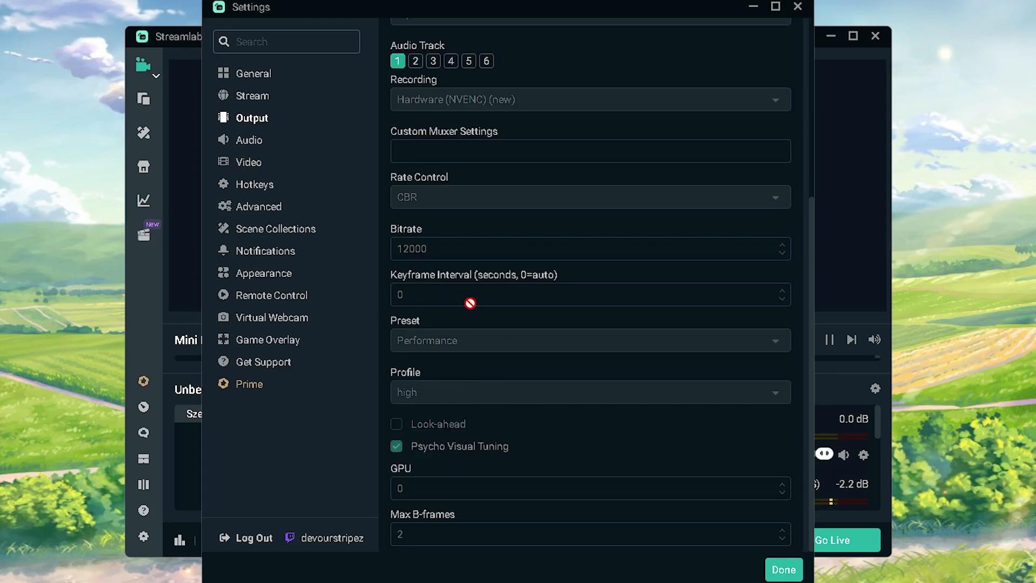
pyautogui.moveTo(412, 368)
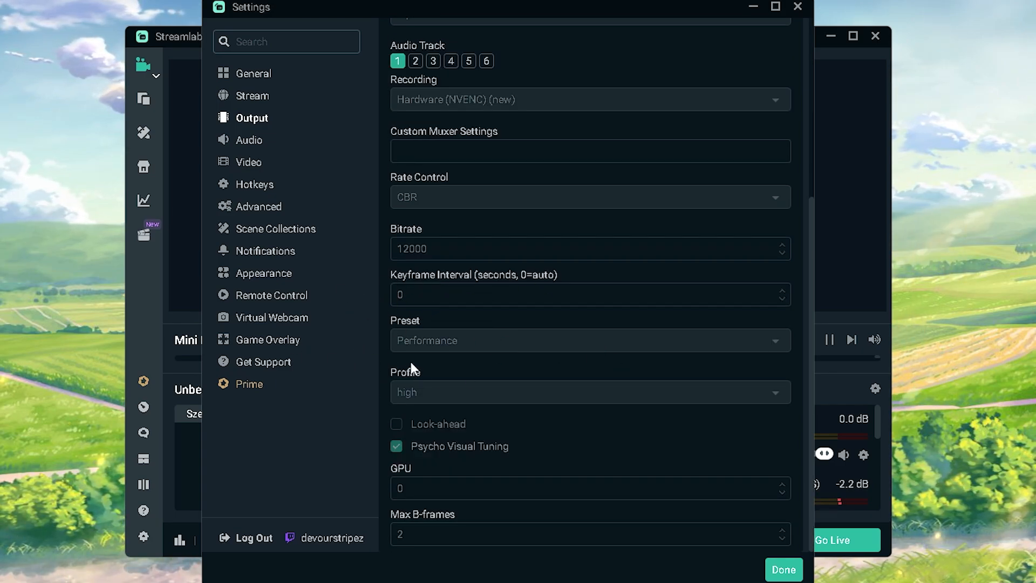
pyautogui.moveTo(495, 401)
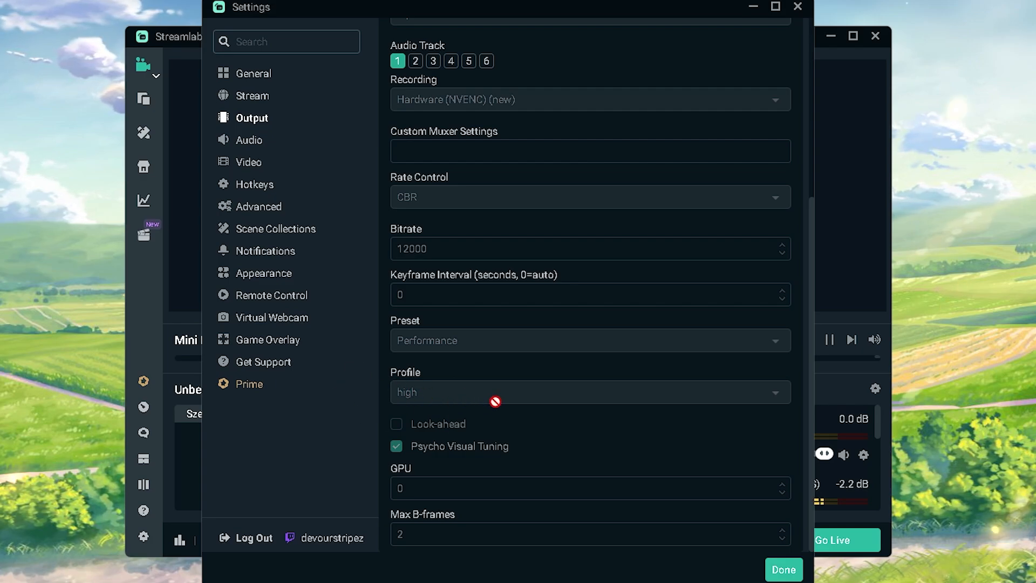
pyautogui.moveTo(509, 525)
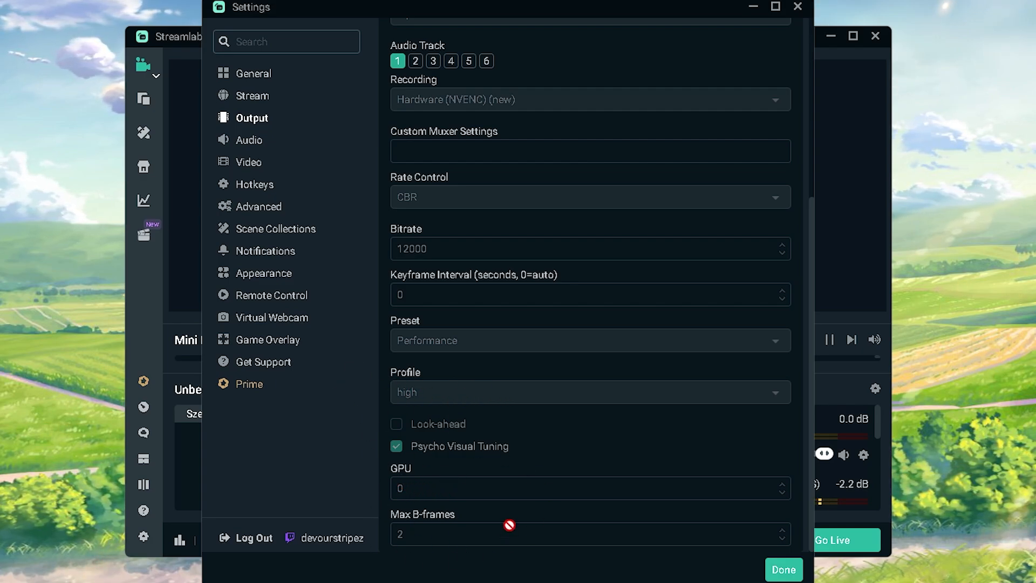
pyautogui.scroll(3)
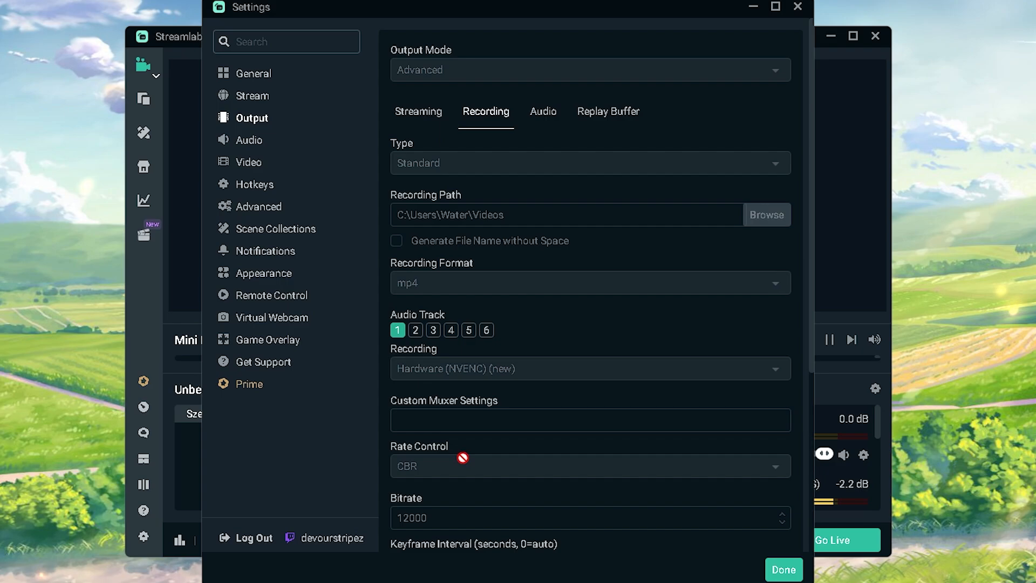
# Show the Audio tab with Tracks 1, 2 and 3 at 160 bitrate.
pyautogui.click(542, 111)
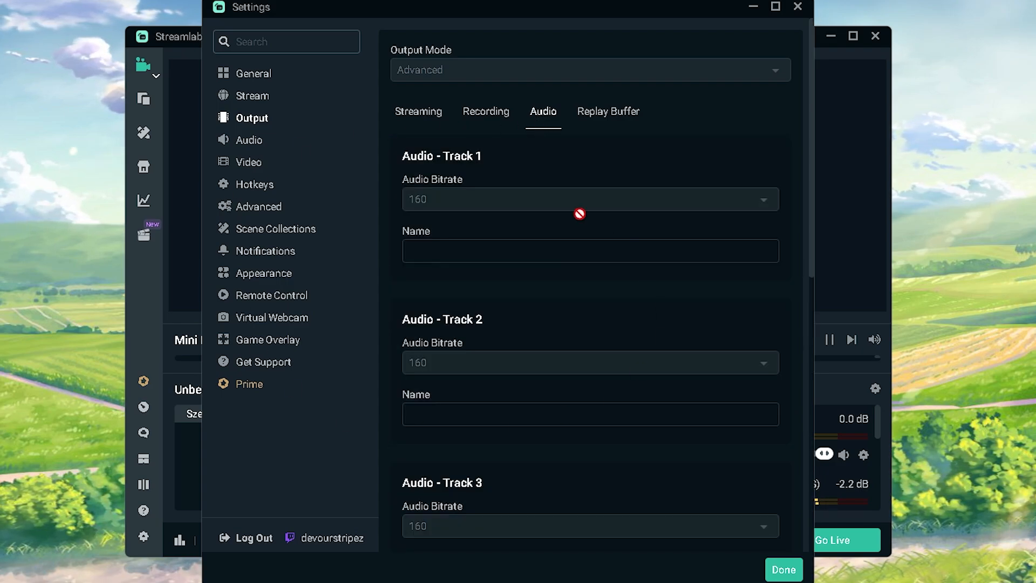
pyautogui.moveTo(430, 209)
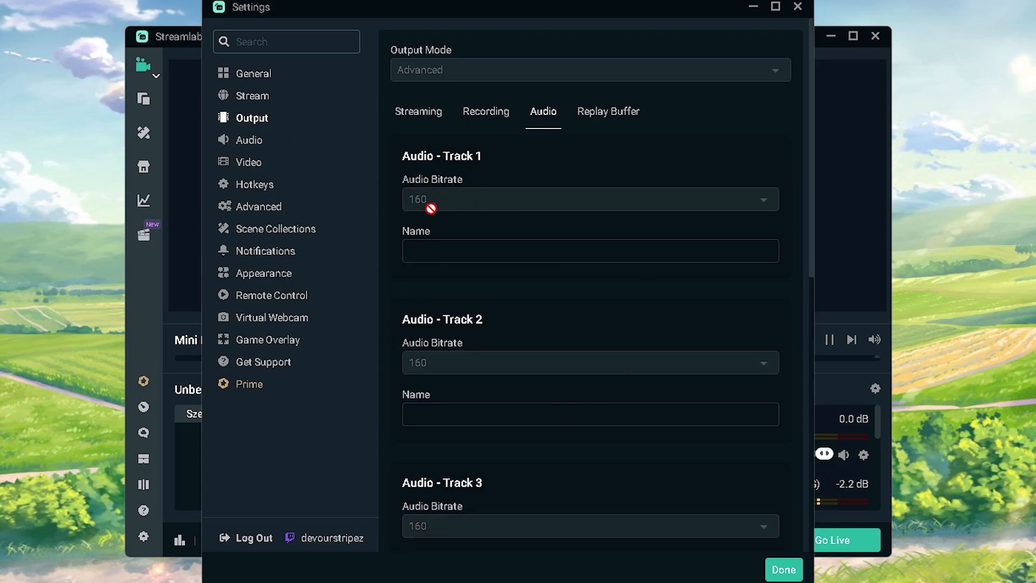
pyautogui.moveTo(511, 389)
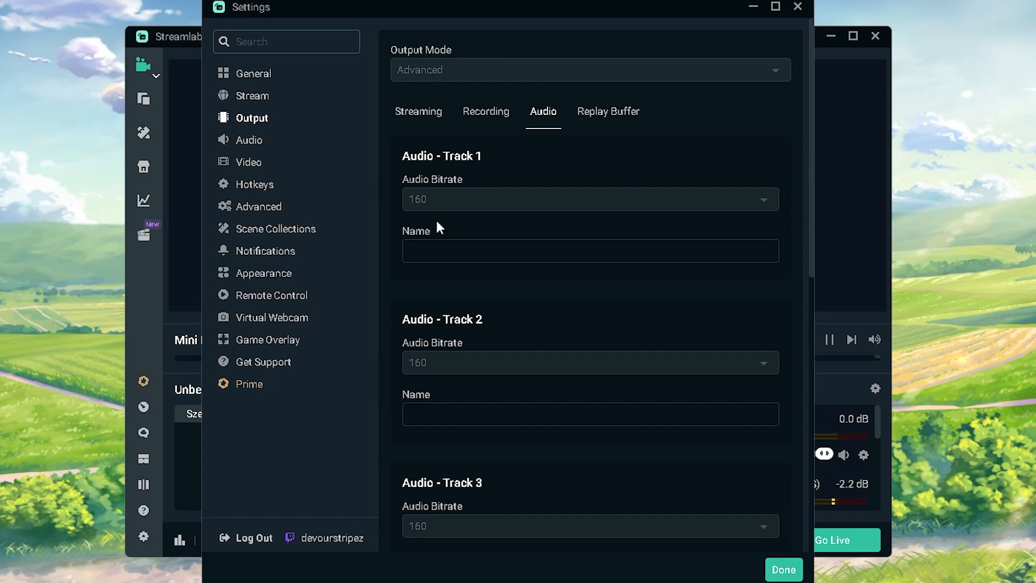
pyautogui.moveTo(286, 187)
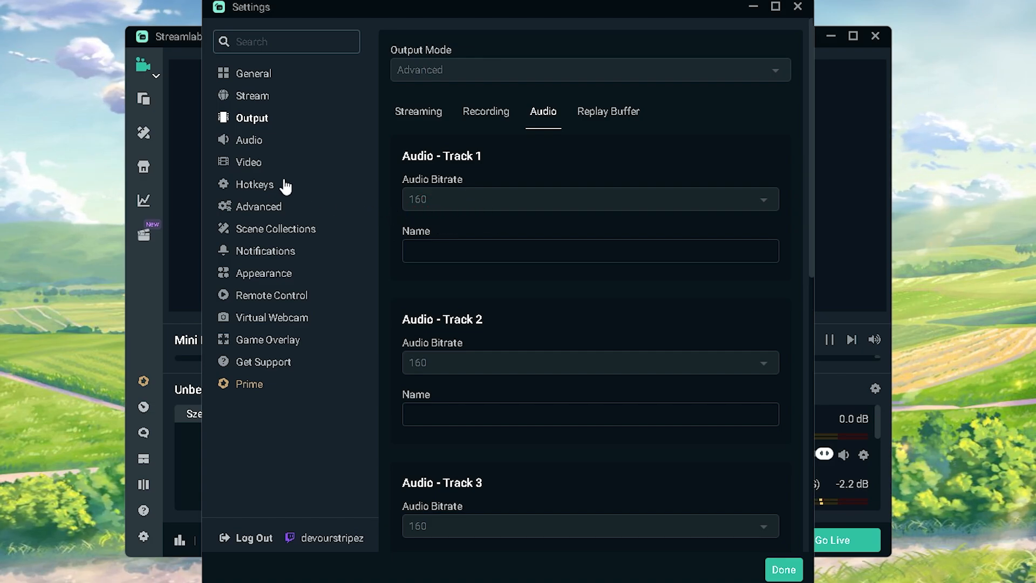
pyautogui.click(249, 139)
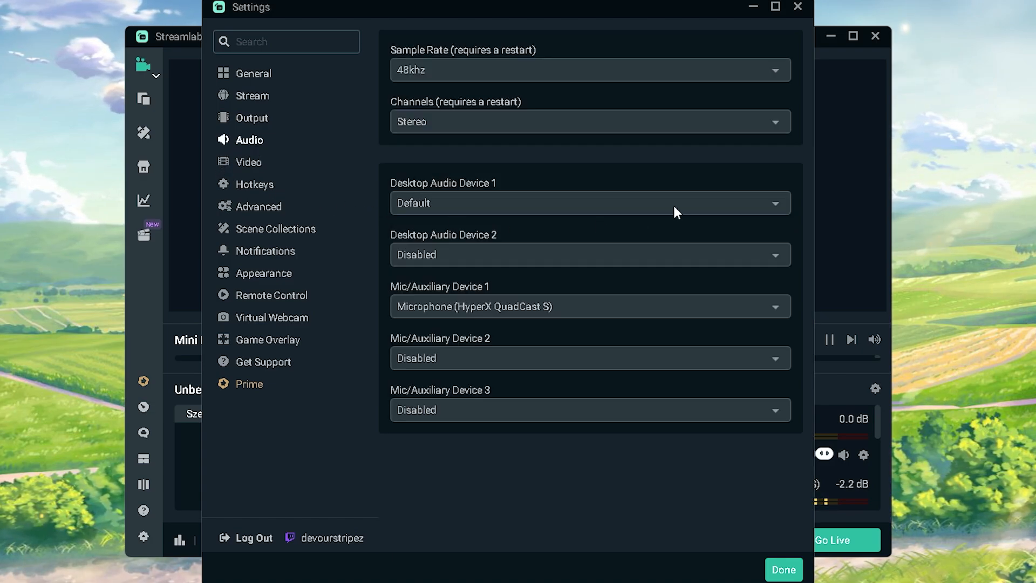
pyautogui.moveTo(354, 97)
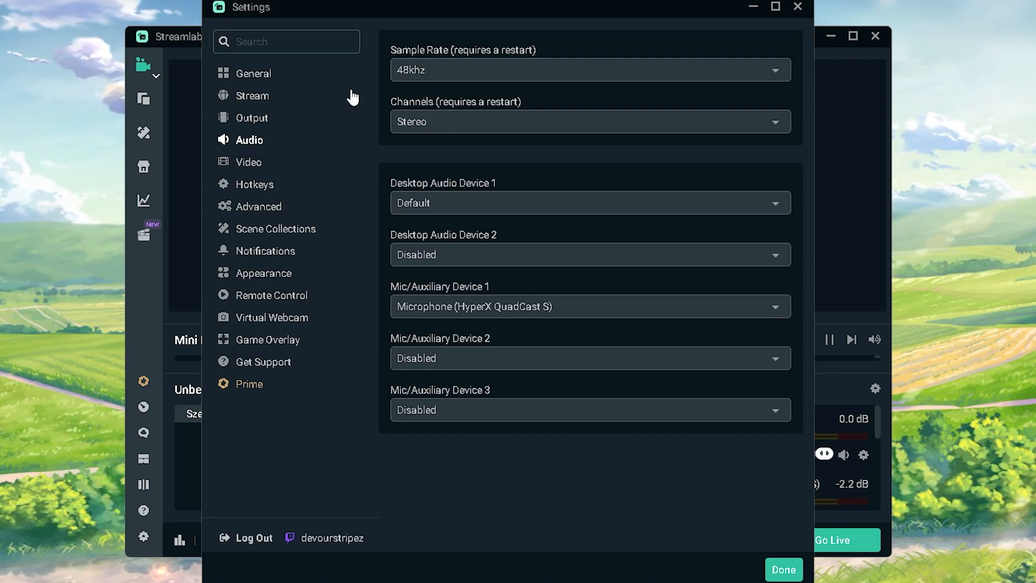
pyautogui.moveTo(417, 142)
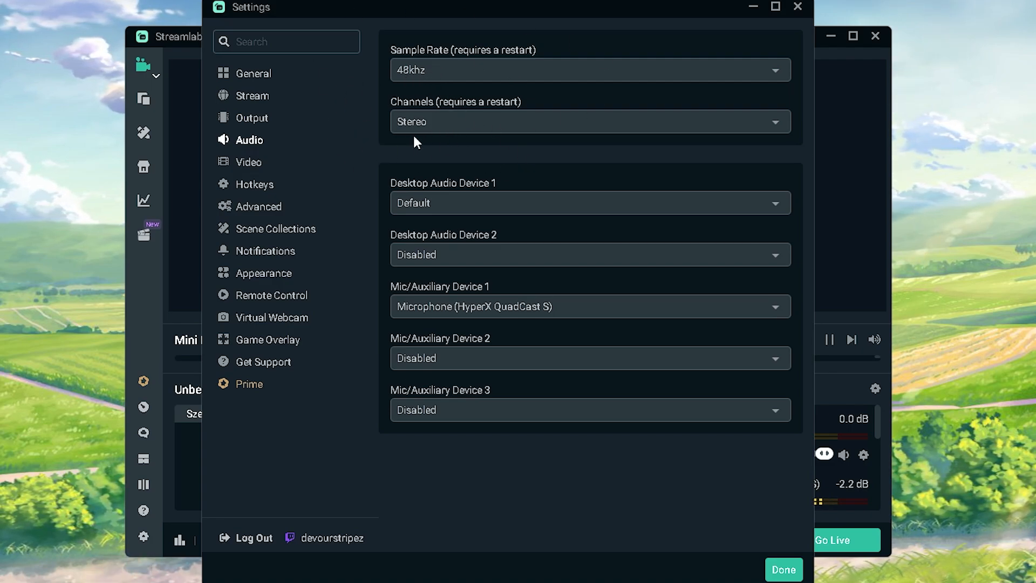
pyautogui.moveTo(432, 130)
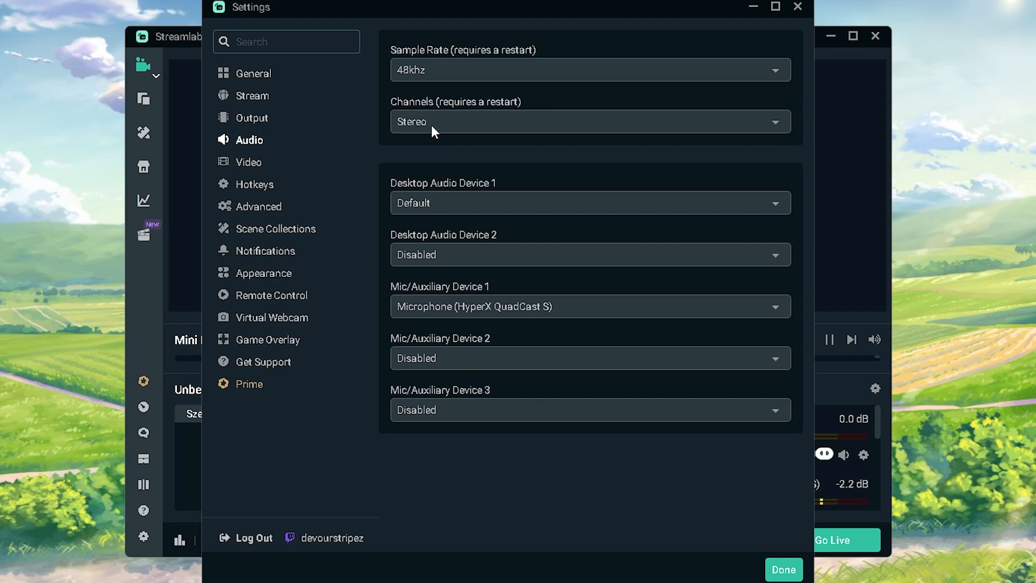
pyautogui.moveTo(310, 231)
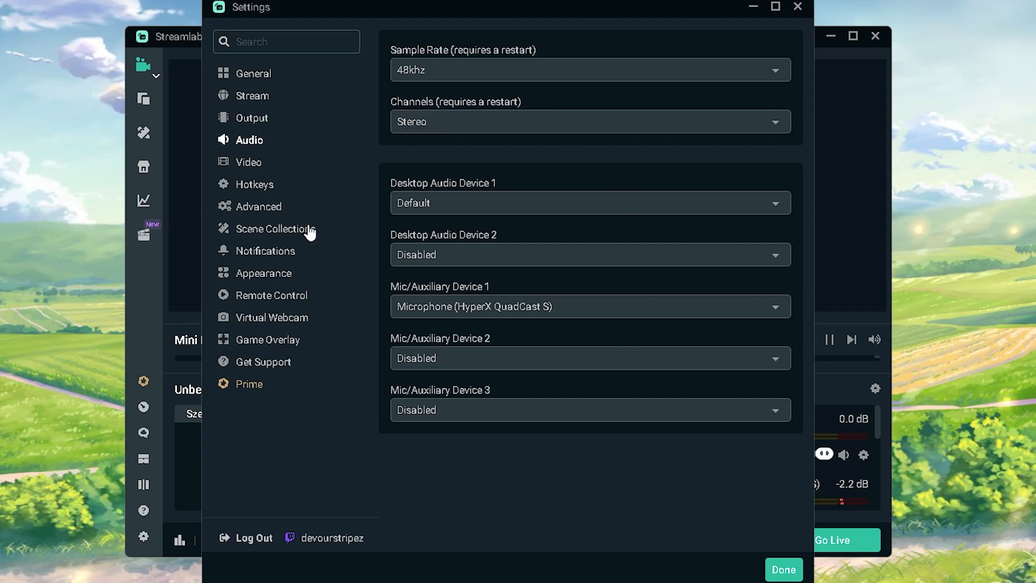
pyautogui.moveTo(408, 313)
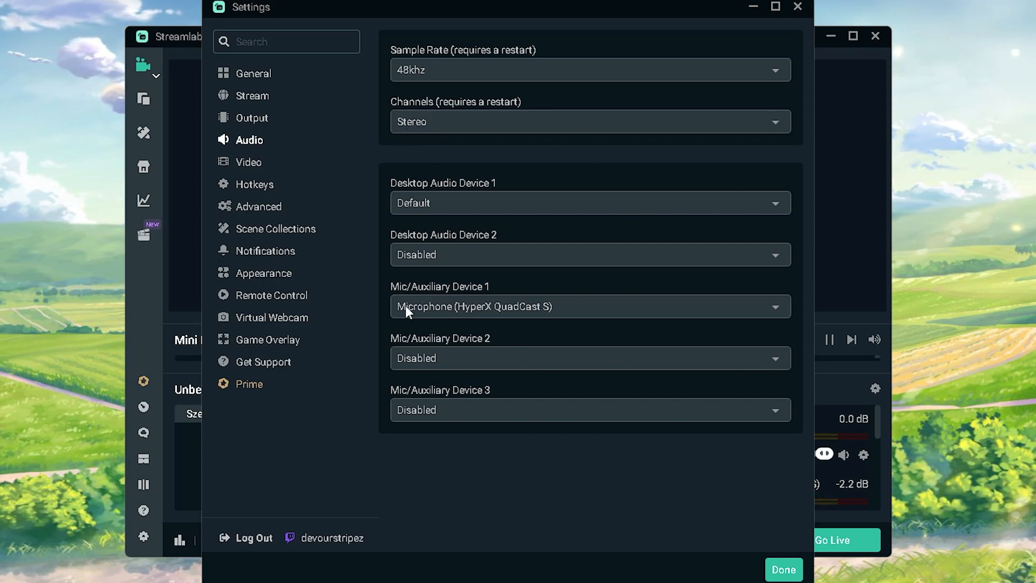
pyautogui.moveTo(570, 324)
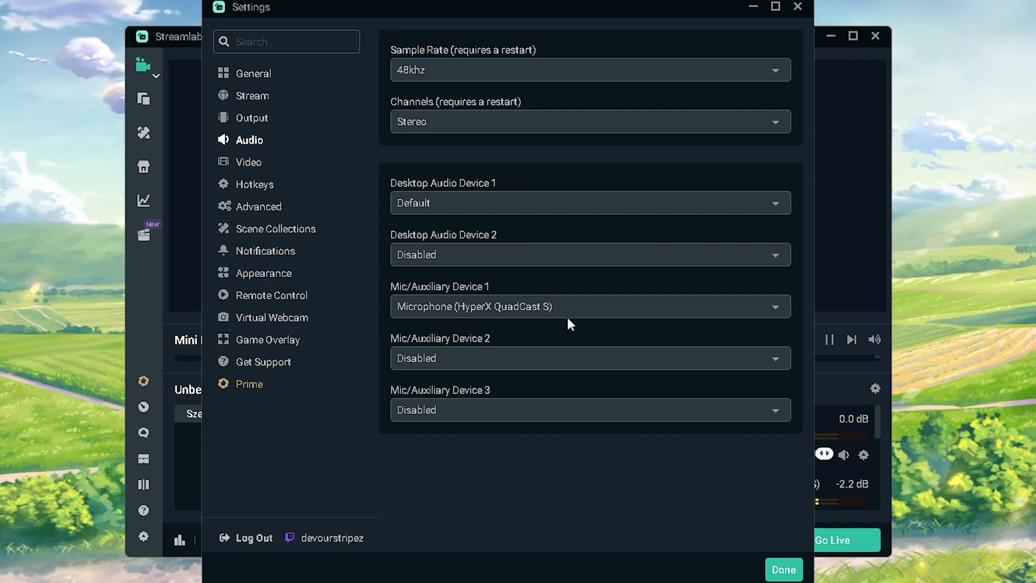
pyautogui.moveTo(460, 312)
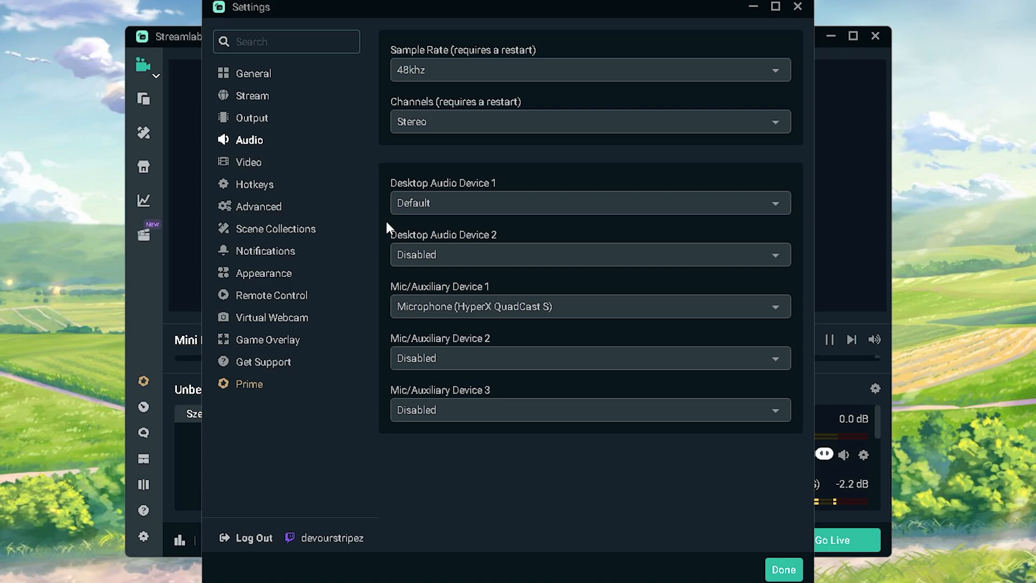
pyautogui.moveTo(417, 212)
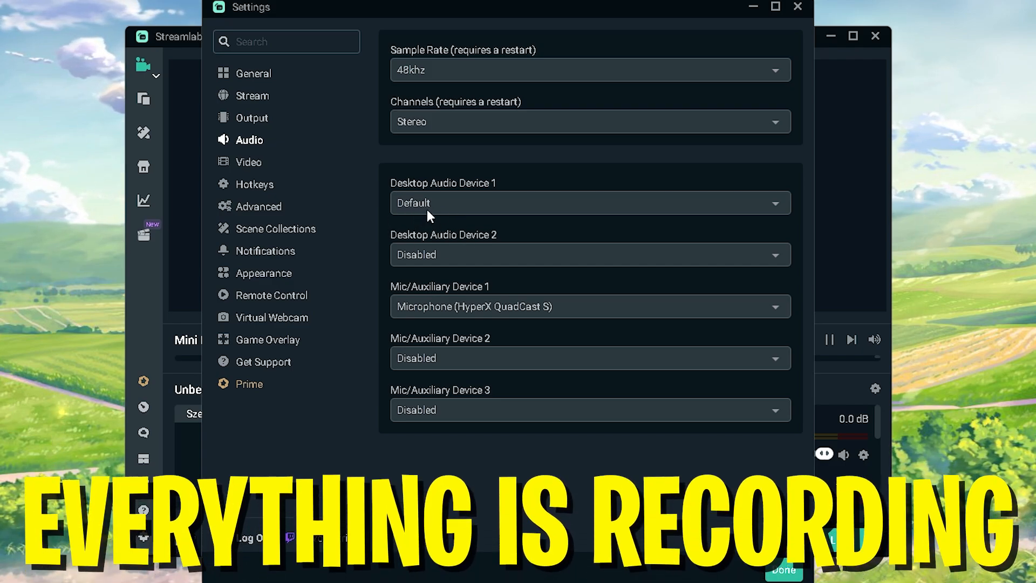
pyautogui.moveTo(425, 200)
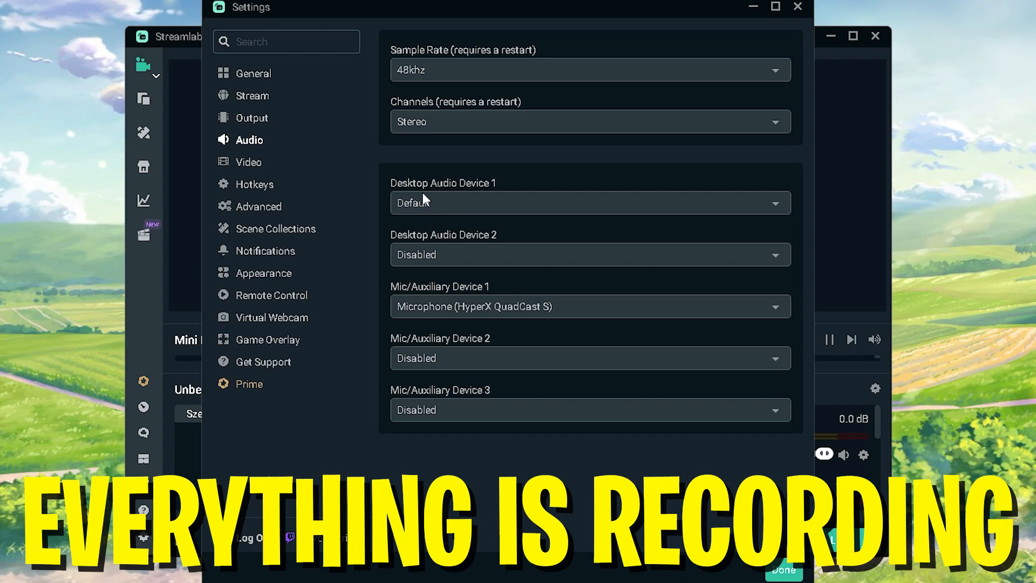
pyautogui.moveTo(502, 205)
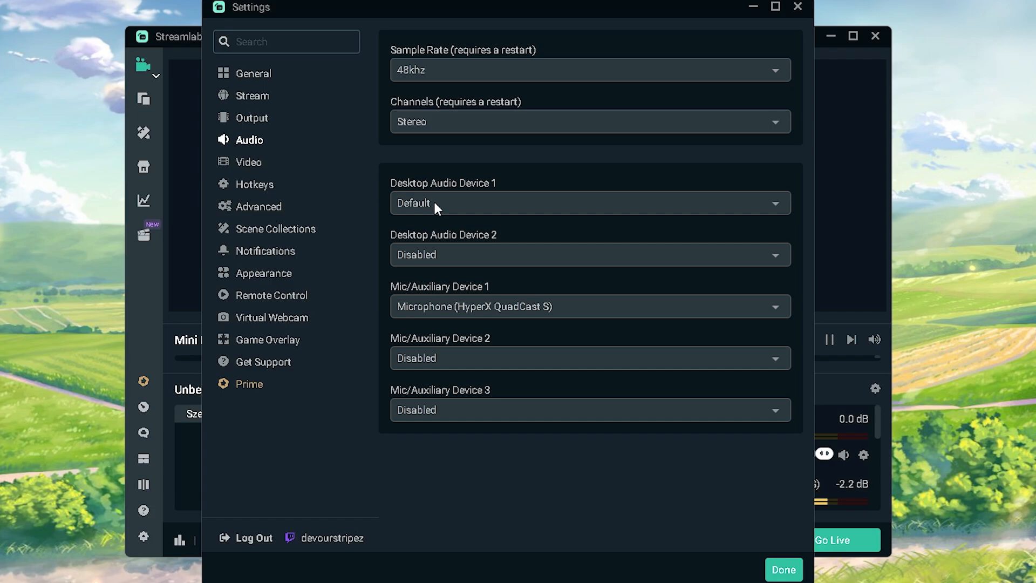
# Check 1920x1080 at 60 FPS video, then the Advanced page with NV12 format.
pyautogui.click(249, 162)
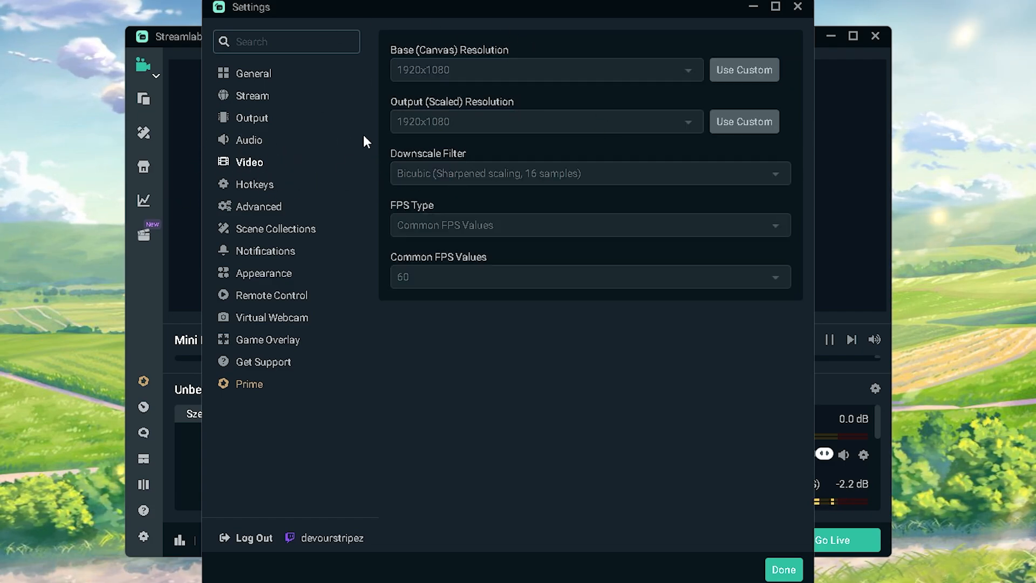
pyautogui.moveTo(416, 79)
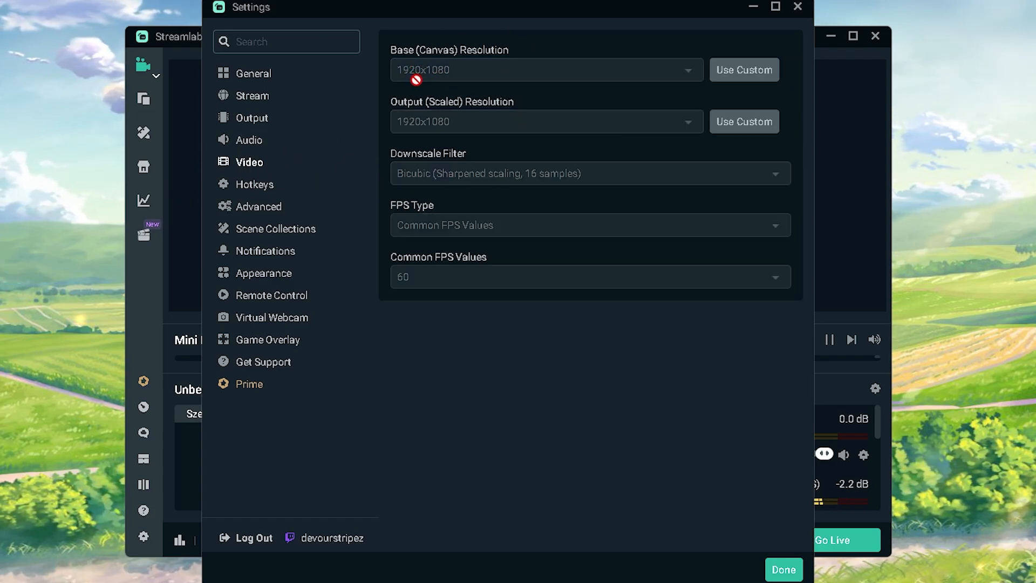
pyautogui.moveTo(423, 96)
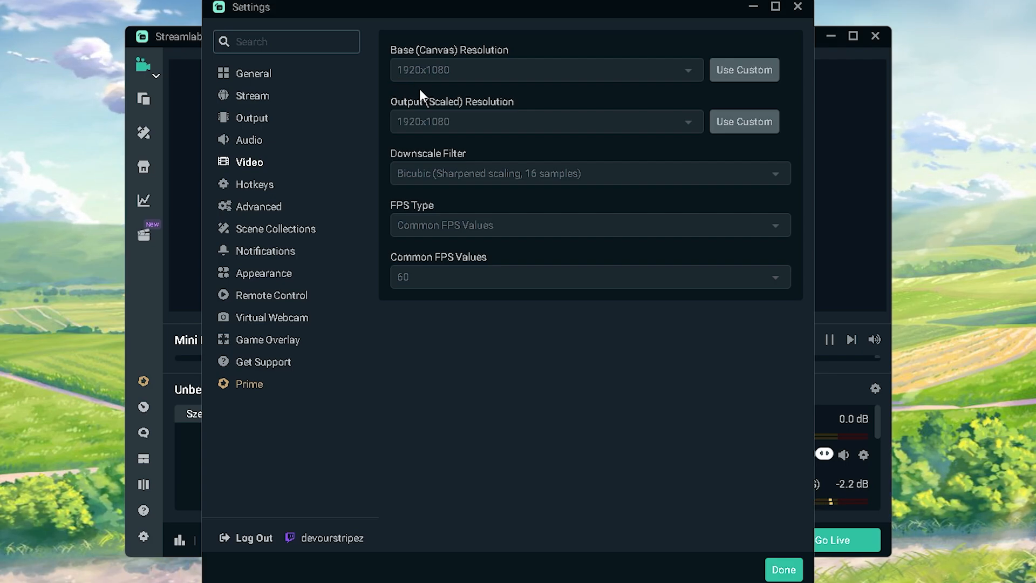
pyautogui.moveTo(510, 82)
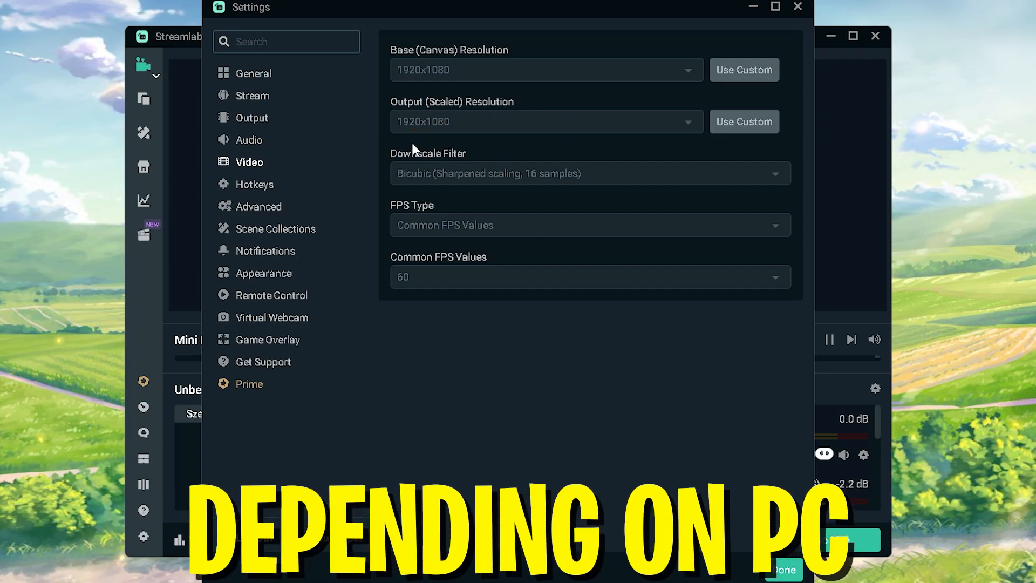
pyautogui.moveTo(485, 77)
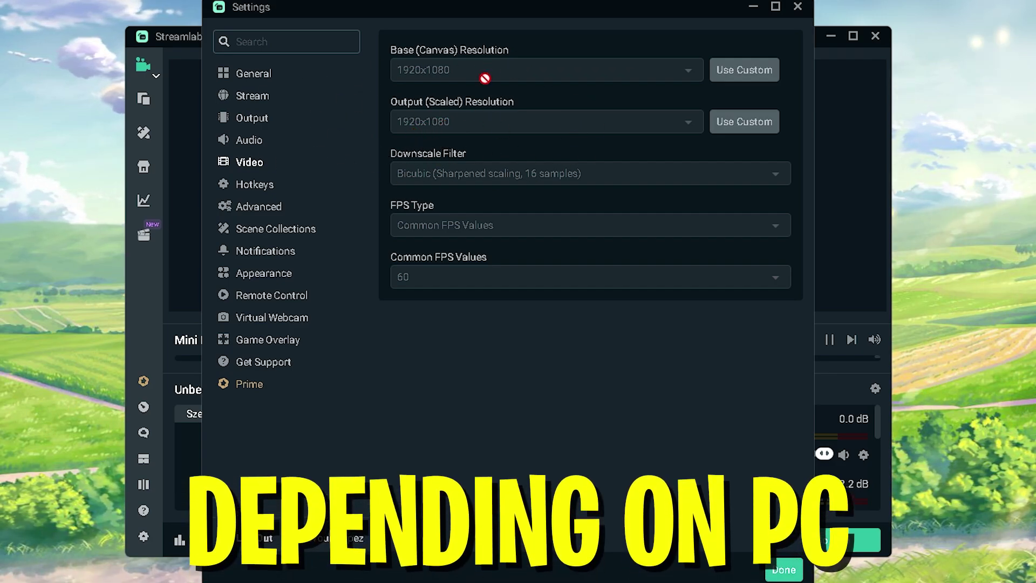
pyautogui.moveTo(417, 139)
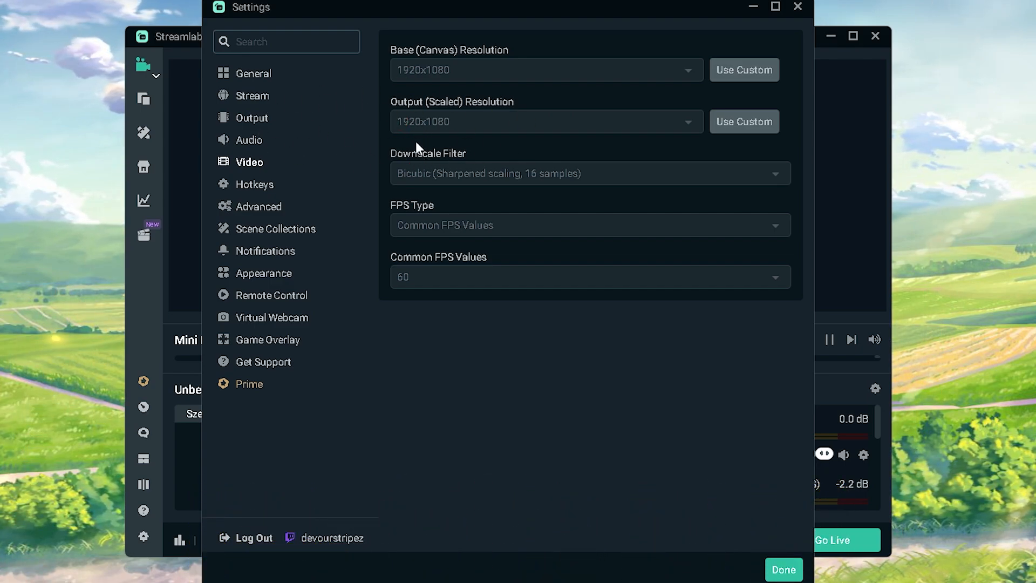
pyautogui.moveTo(450, 97)
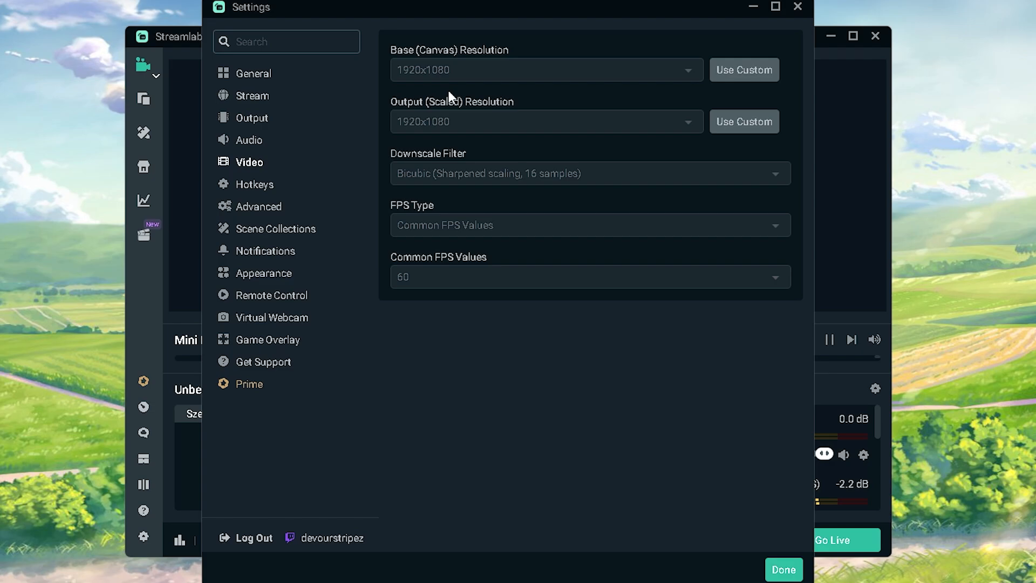
pyautogui.moveTo(423, 148)
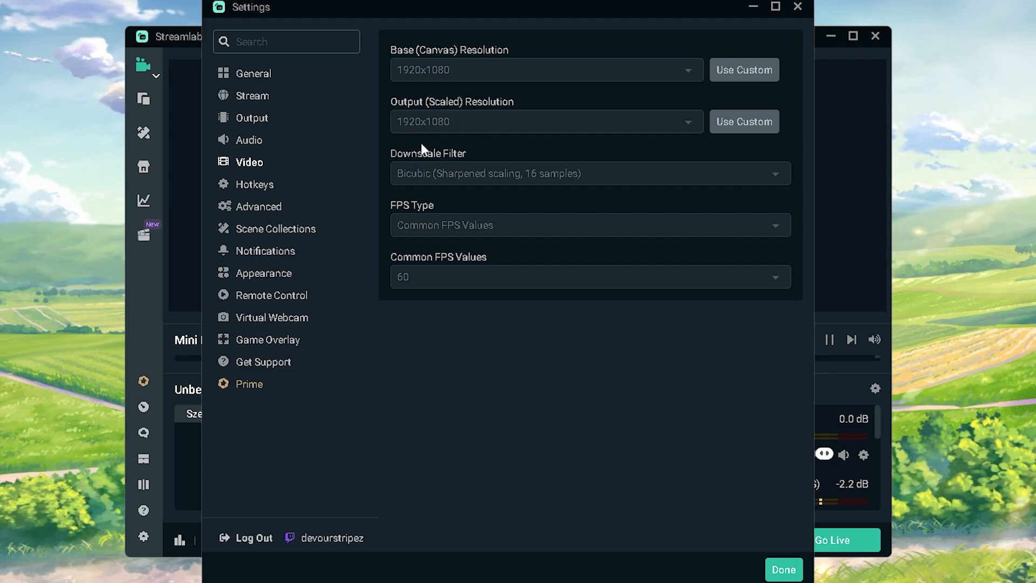
pyautogui.moveTo(491, 121)
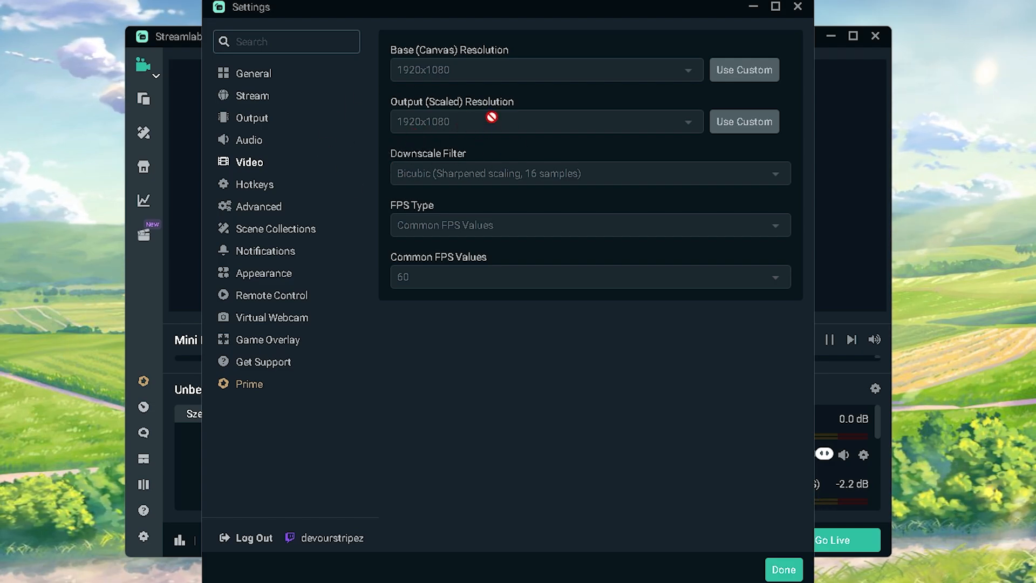
pyautogui.moveTo(370, 136)
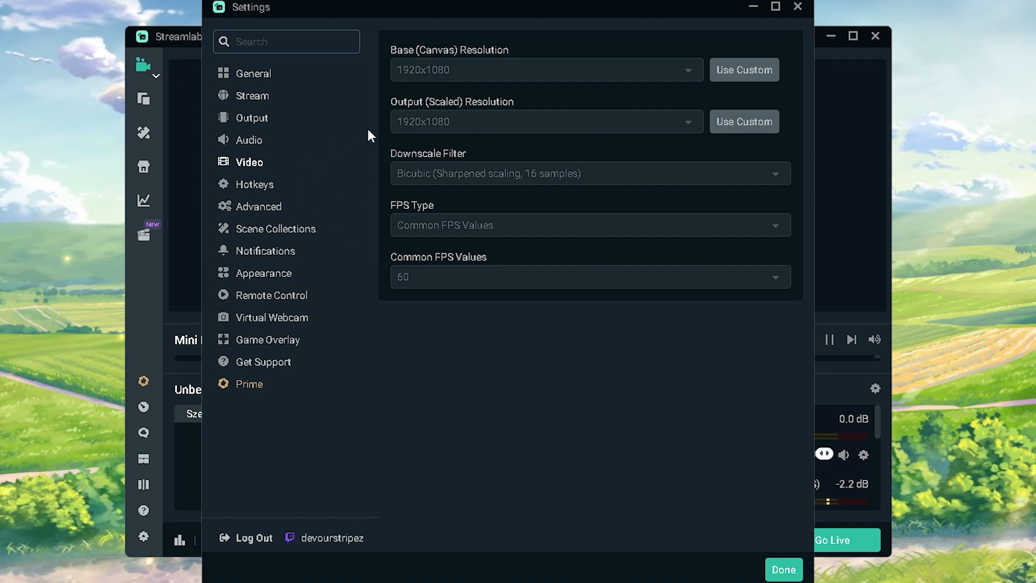
pyautogui.moveTo(424, 189)
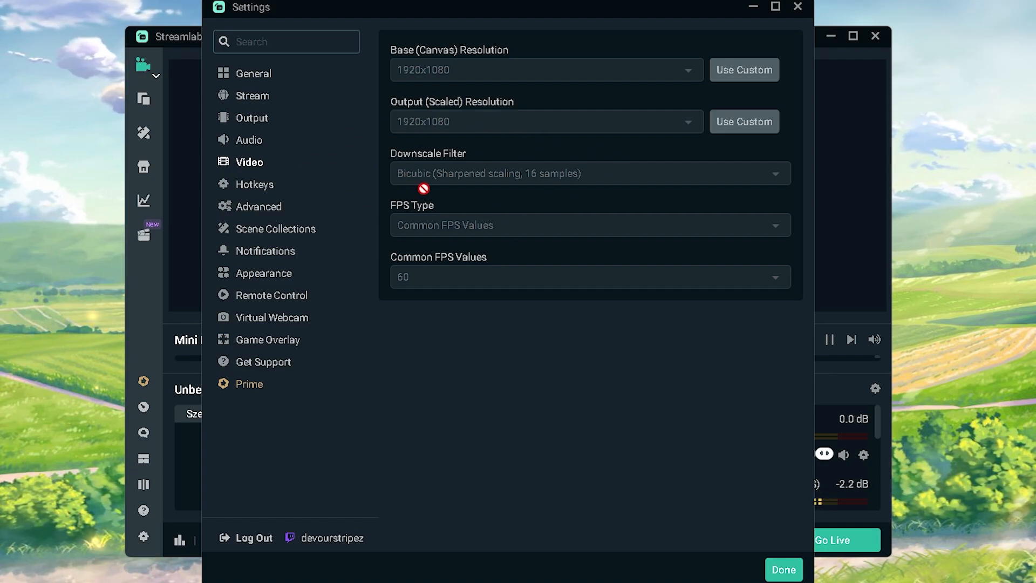
pyautogui.moveTo(459, 199)
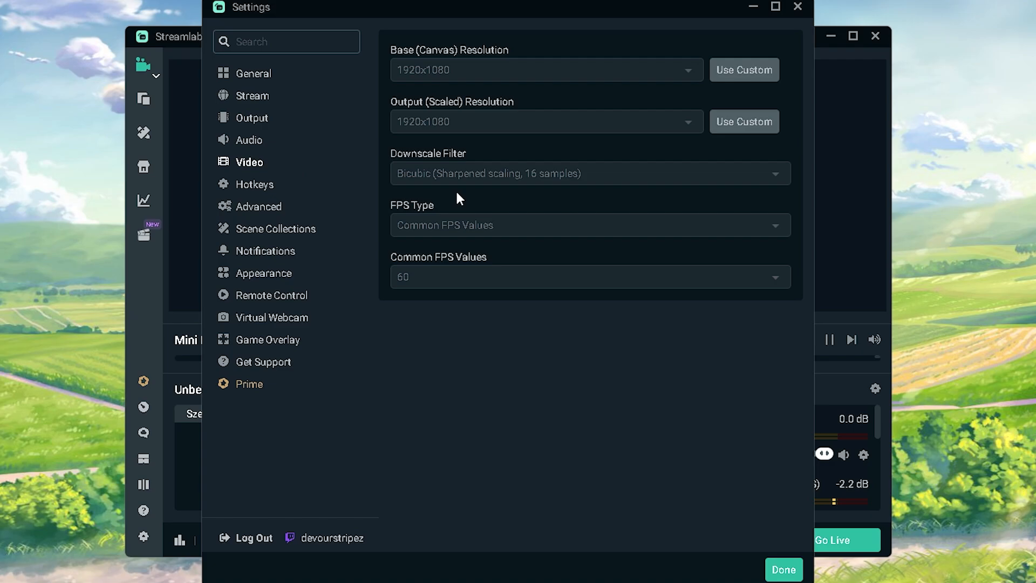
pyautogui.moveTo(463, 199)
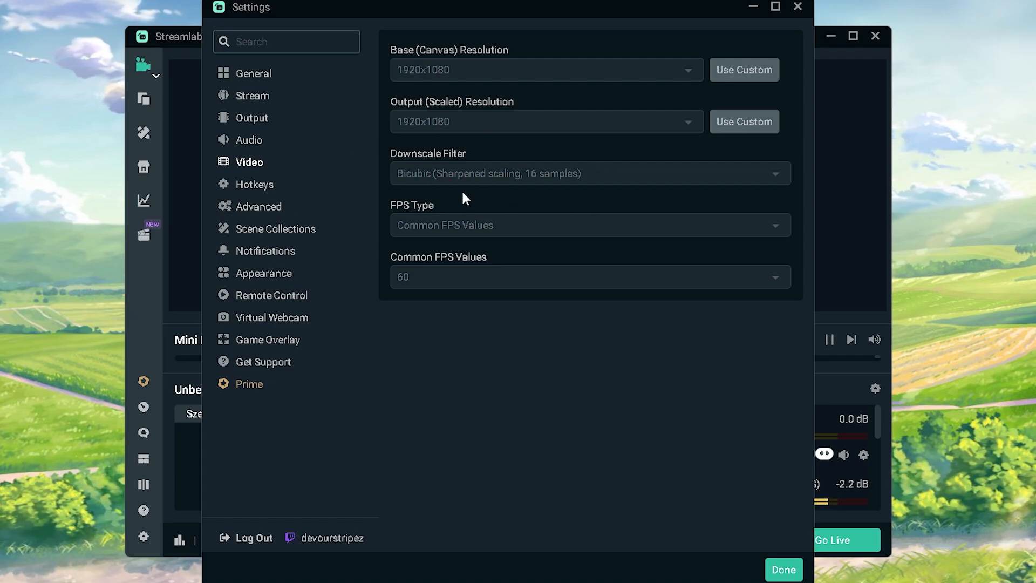
pyautogui.moveTo(501, 182)
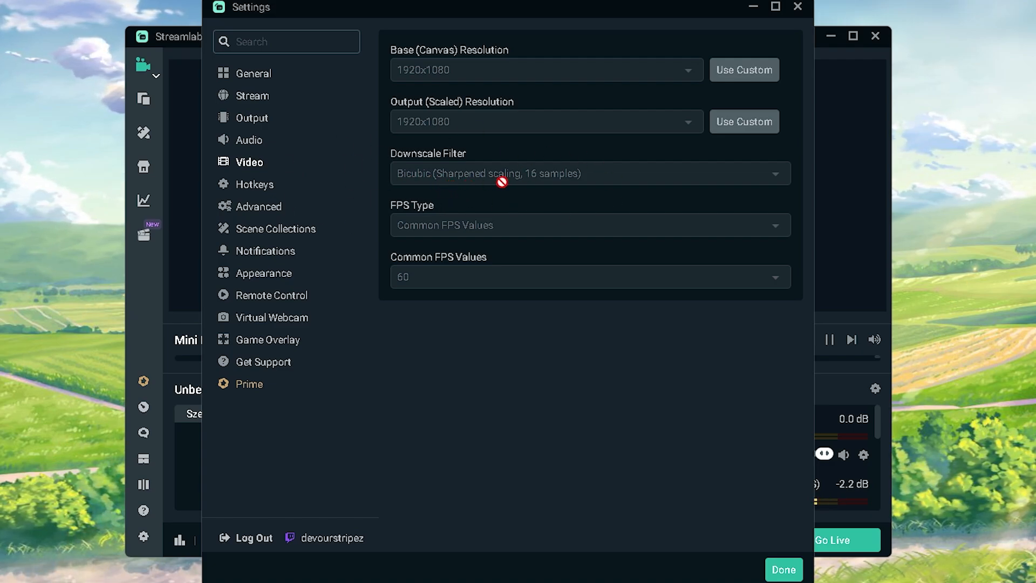
pyautogui.moveTo(472, 315)
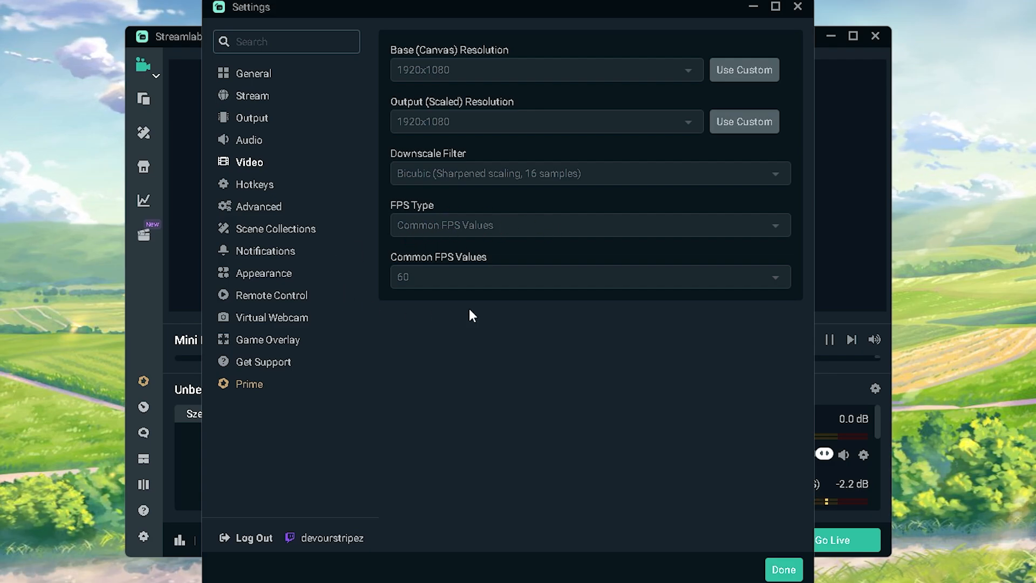
pyautogui.moveTo(408, 303)
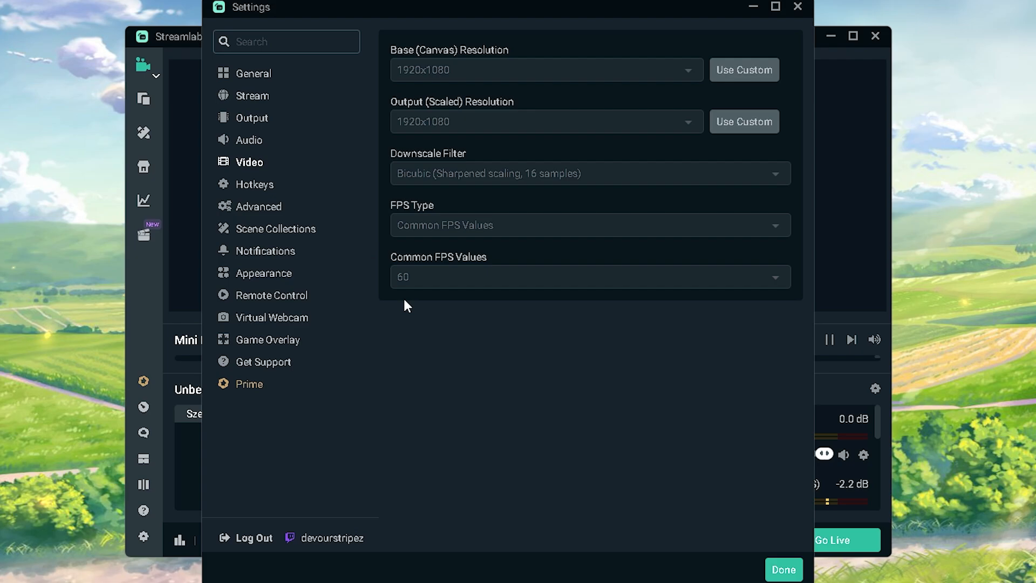
pyautogui.click(259, 207)
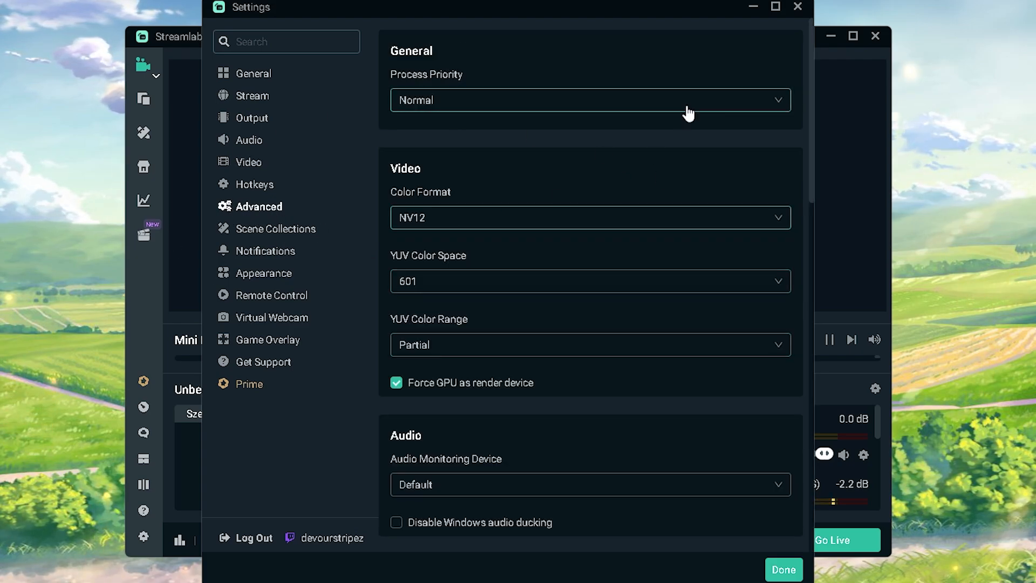
pyautogui.moveTo(438, 228)
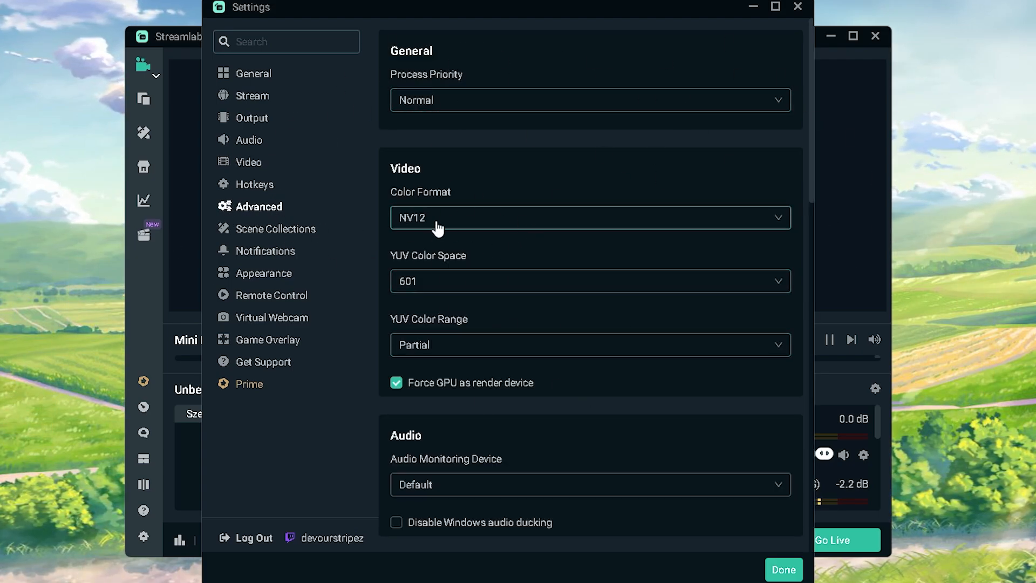
pyautogui.moveTo(411, 233)
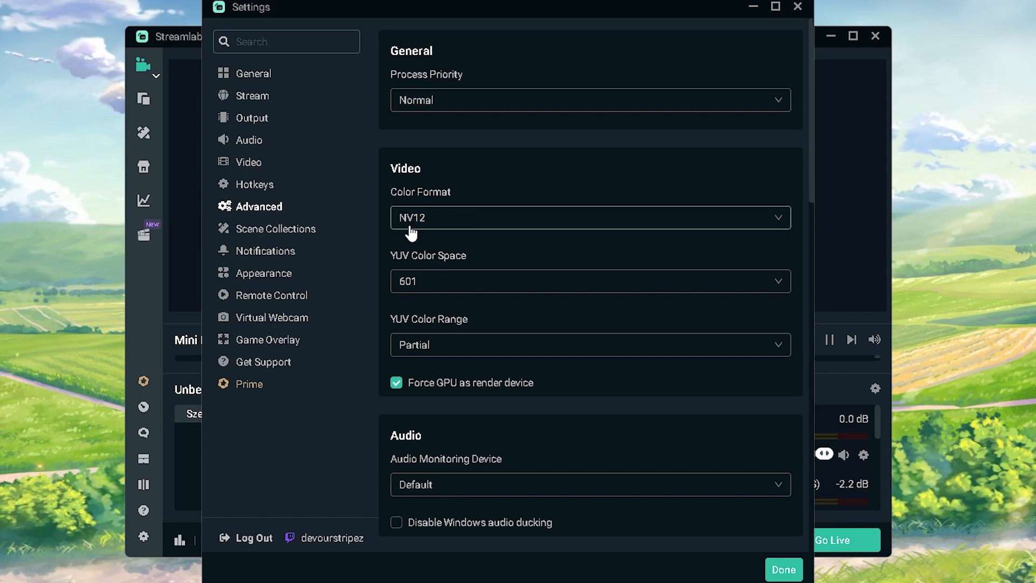
pyautogui.click(588, 218)
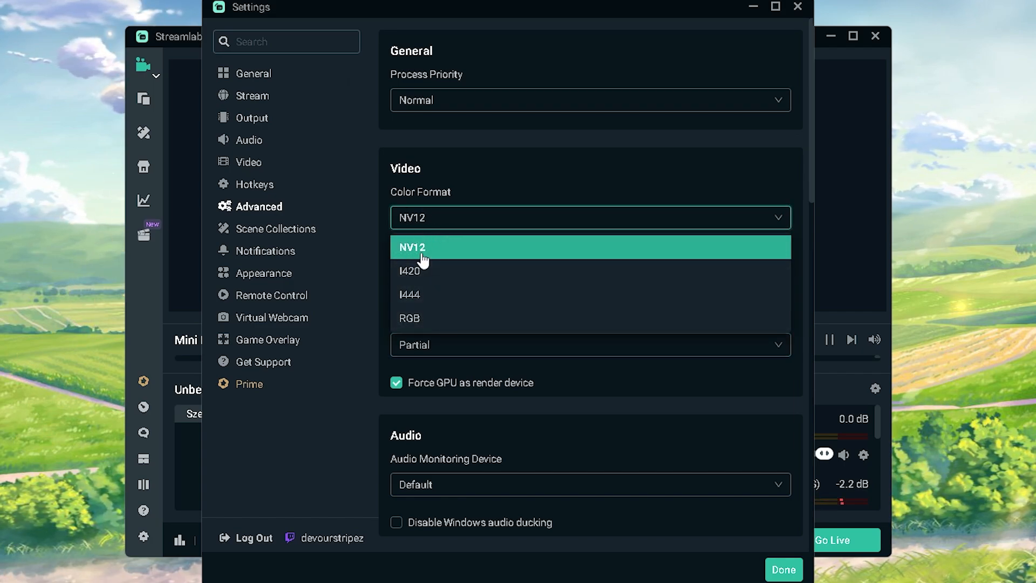
pyautogui.click(412, 247)
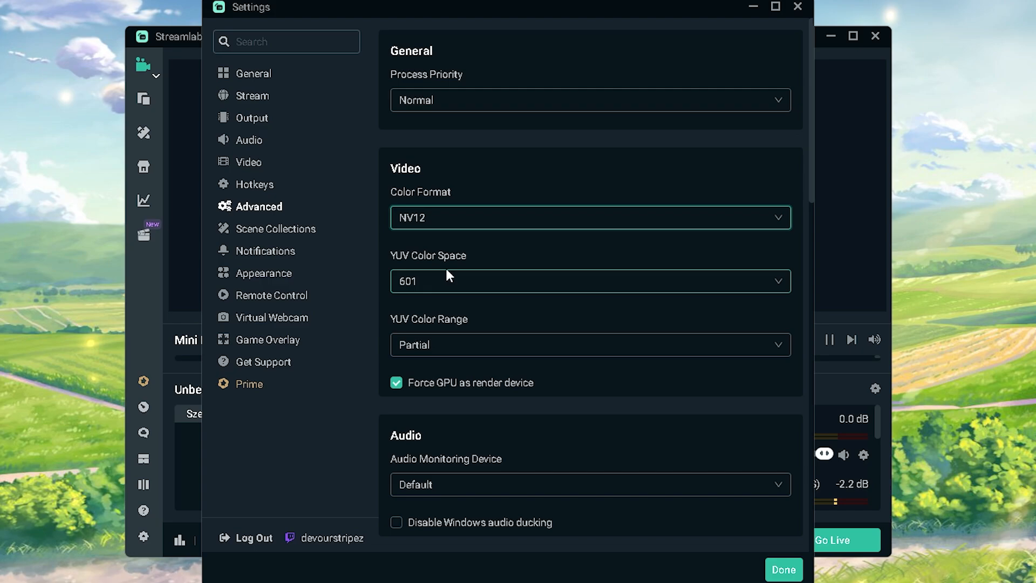
pyautogui.moveTo(415, 334)
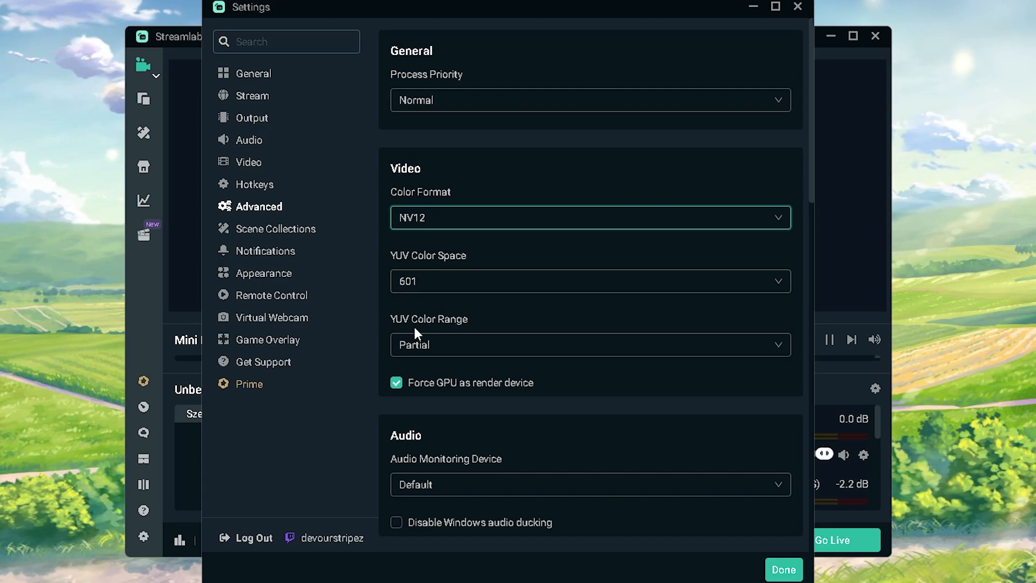
pyautogui.scroll(-3)
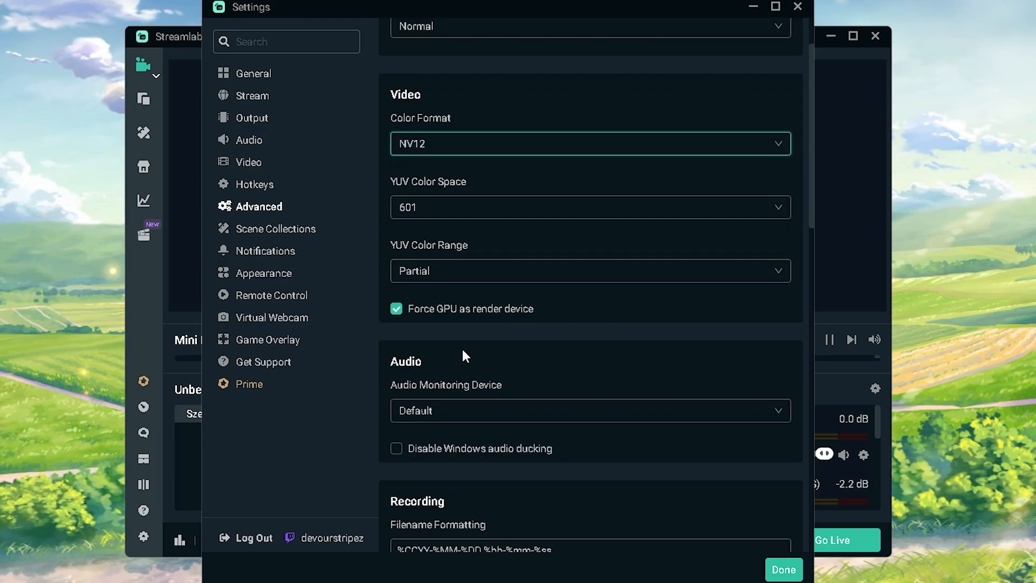
pyautogui.scroll(-3)
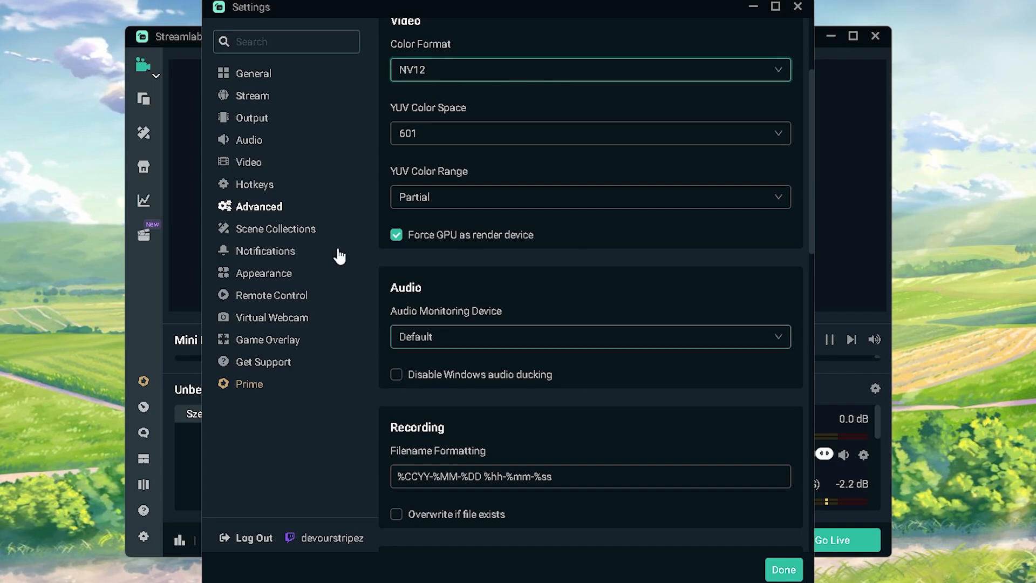
pyautogui.moveTo(496, 239)
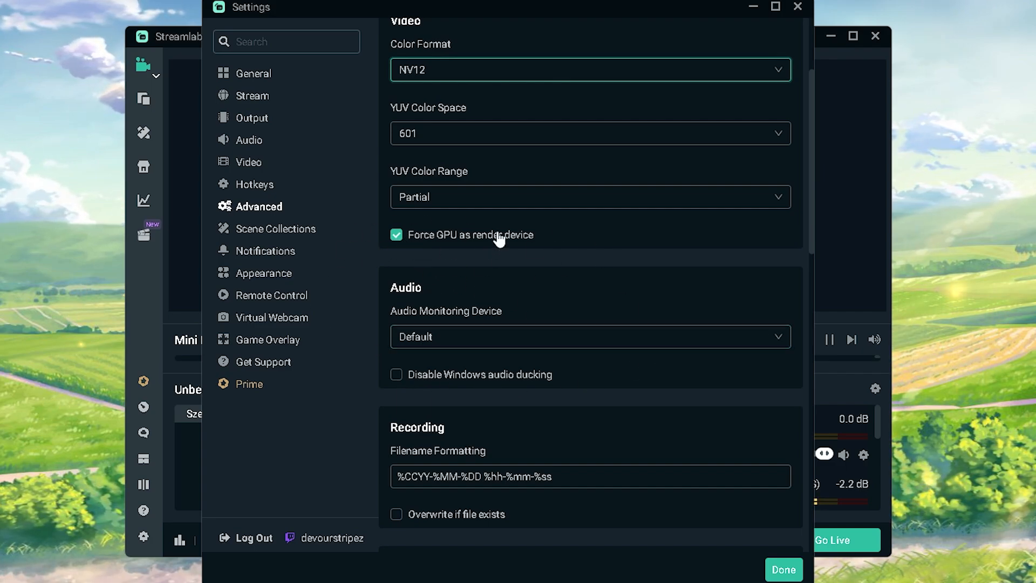
pyautogui.moveTo(464, 253)
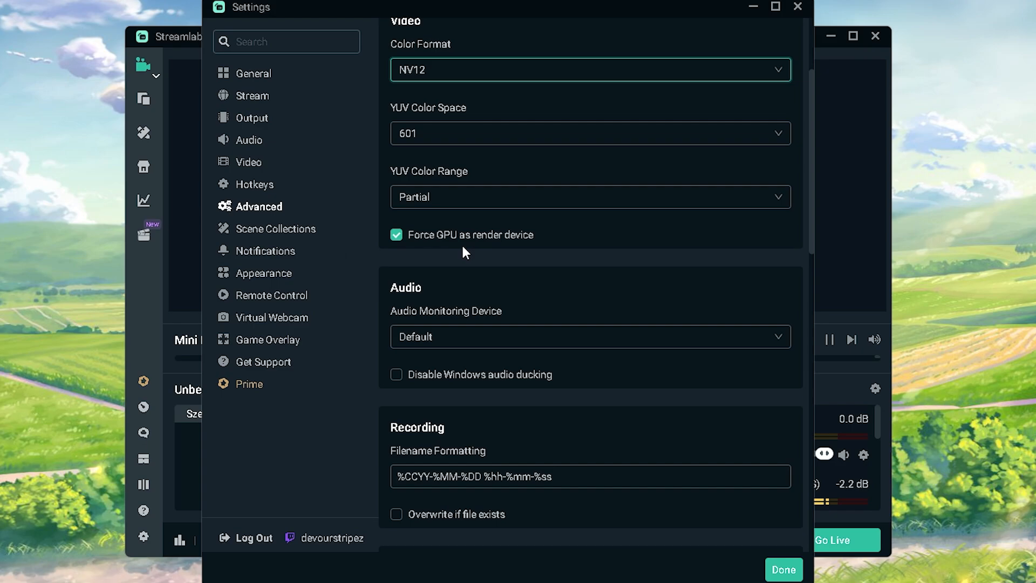
pyautogui.moveTo(552, 348)
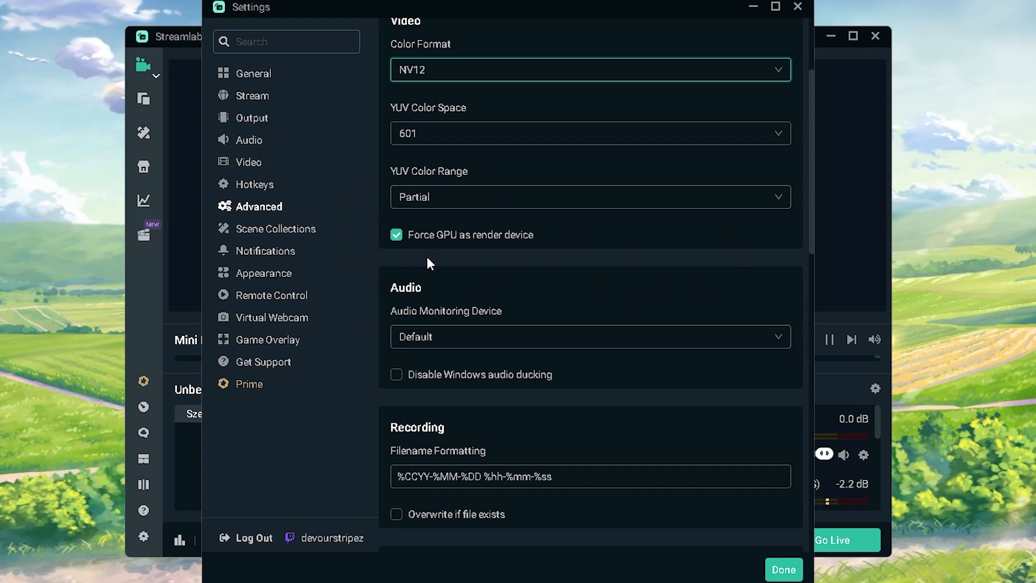
pyautogui.moveTo(428, 263)
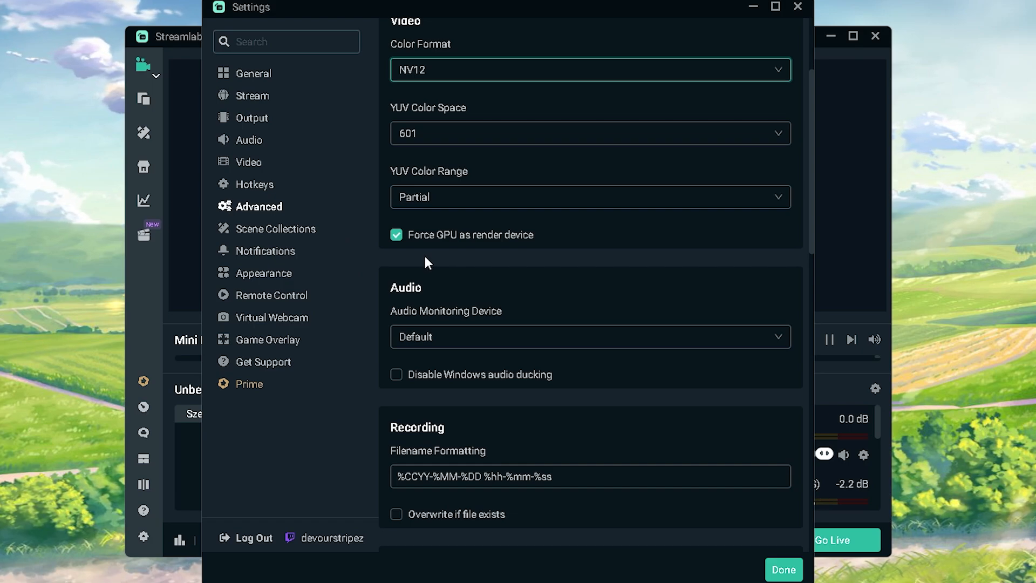
pyautogui.moveTo(472, 290)
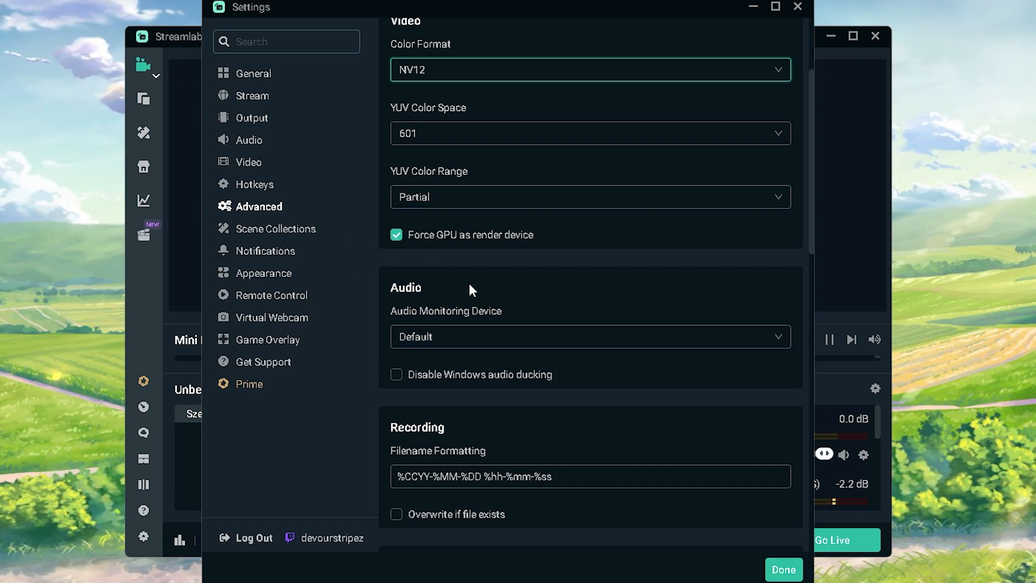
pyautogui.scroll(-3)
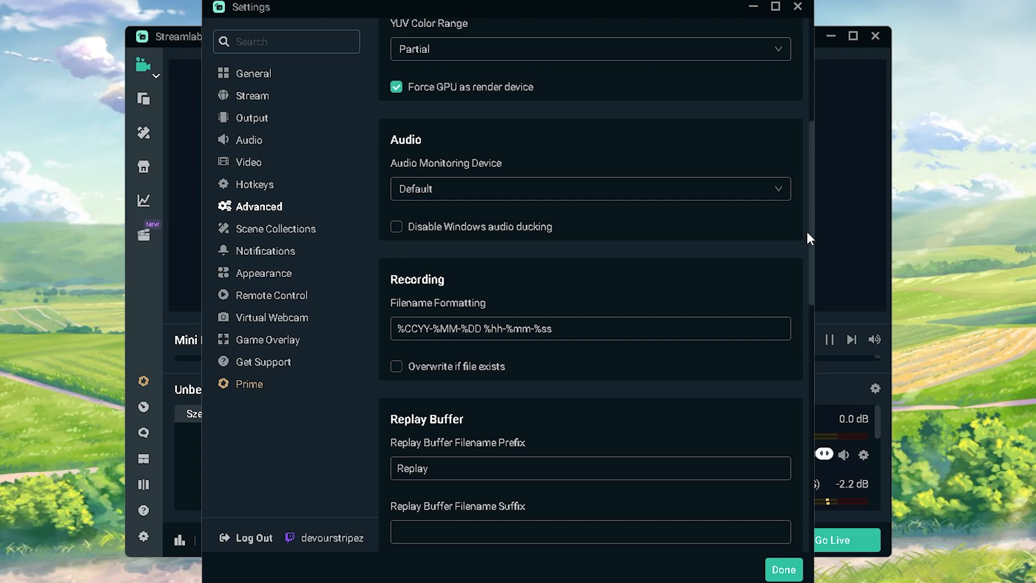
pyautogui.scroll(-3)
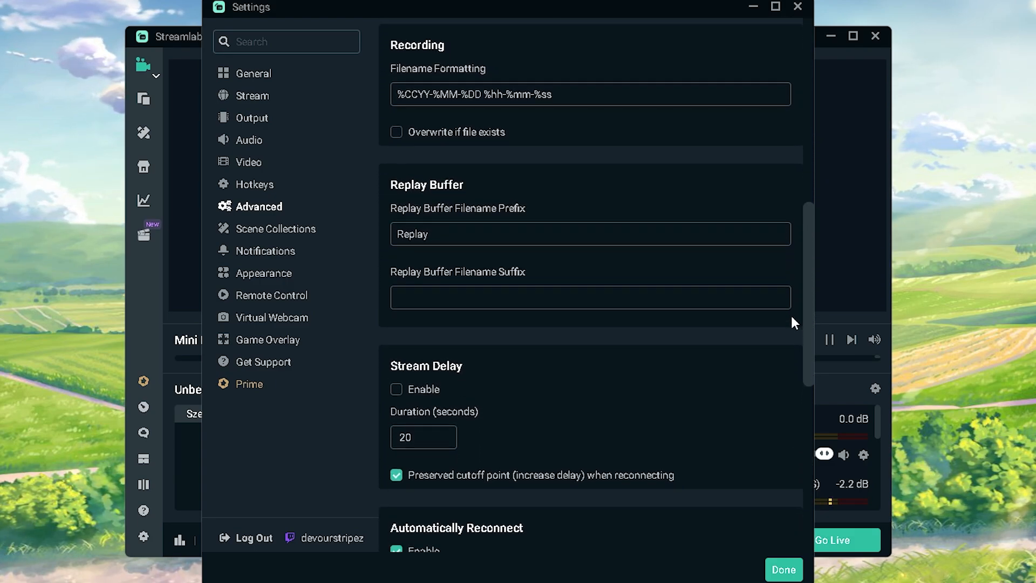
pyautogui.scroll(-3)
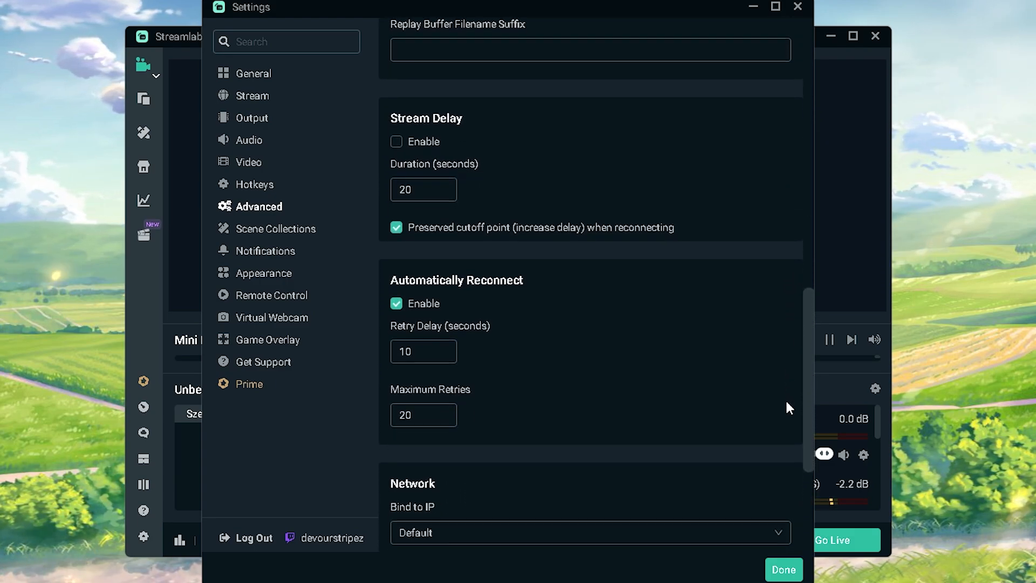
pyautogui.scroll(-3)
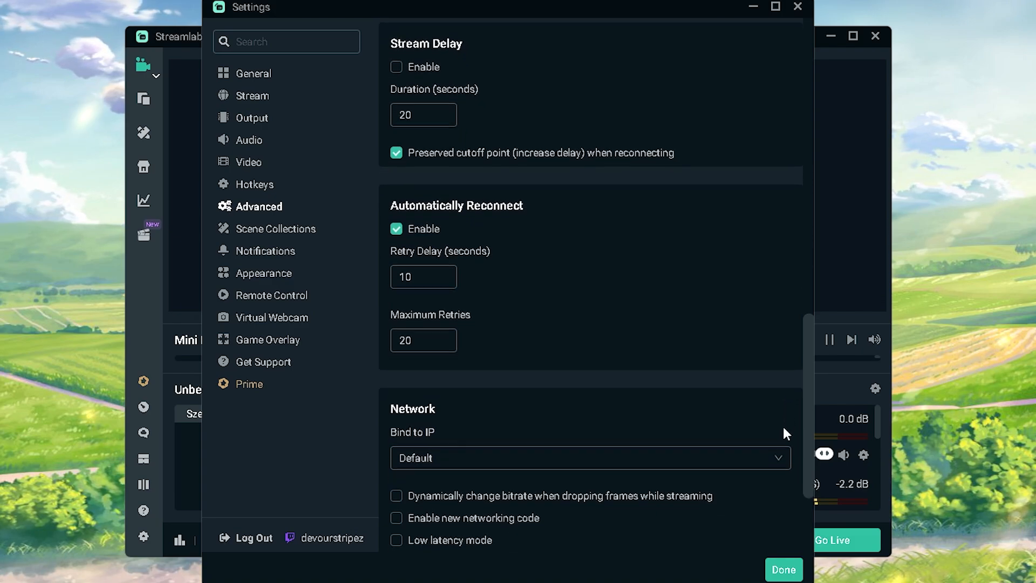
pyautogui.scroll(-3)
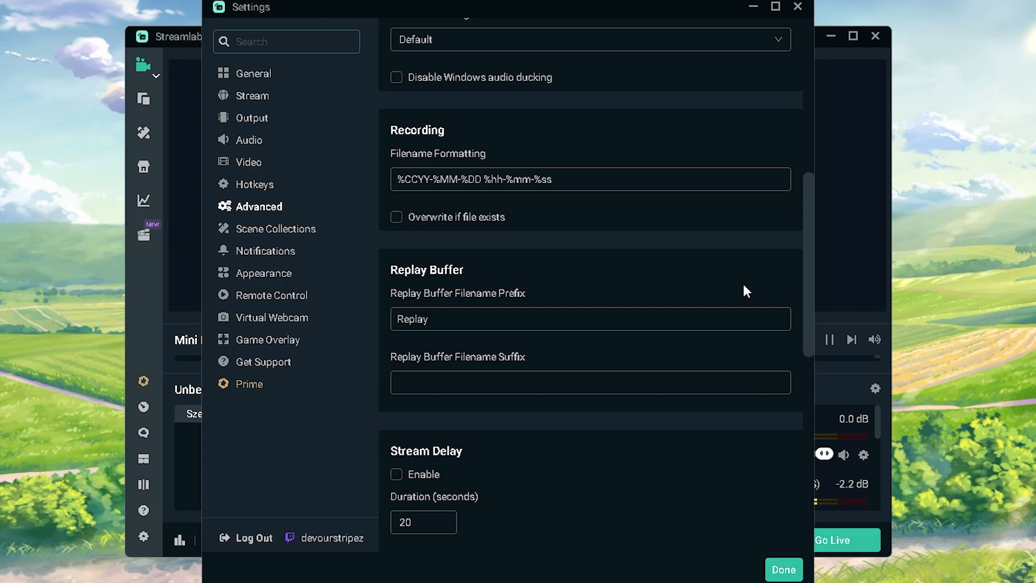
pyautogui.scroll(3)
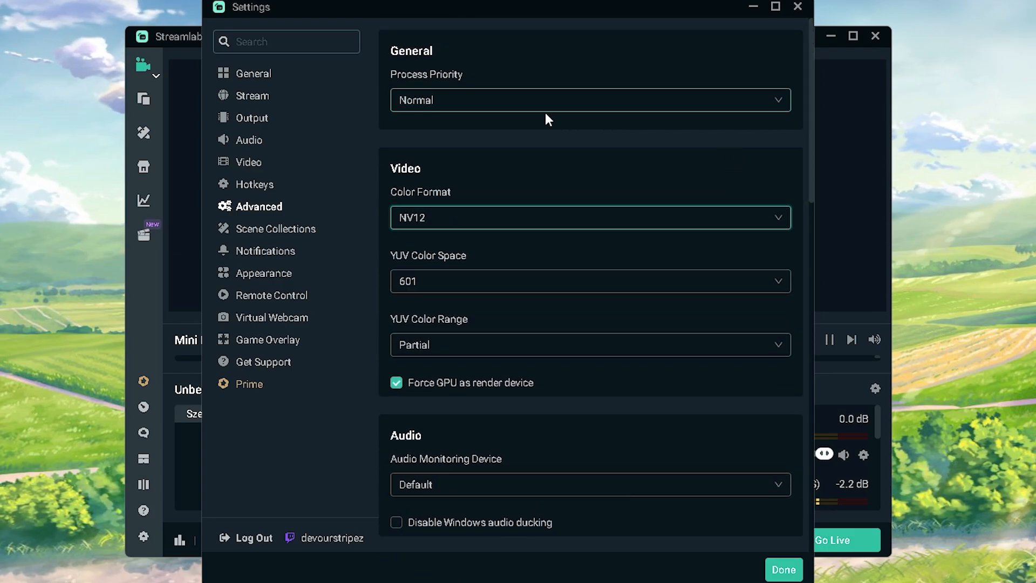
pyautogui.moveTo(166, 129)
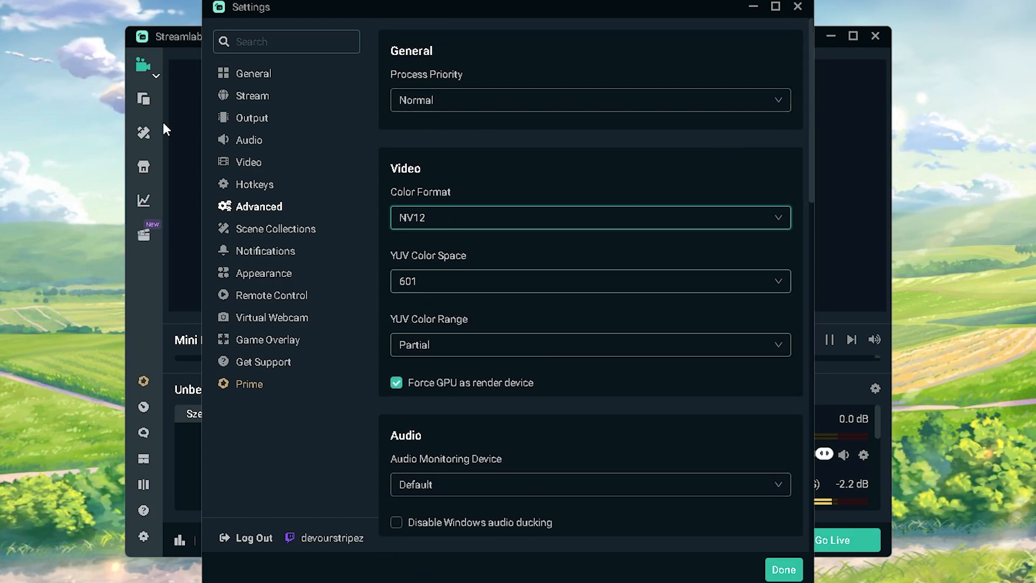
pyautogui.moveTo(209, 184)
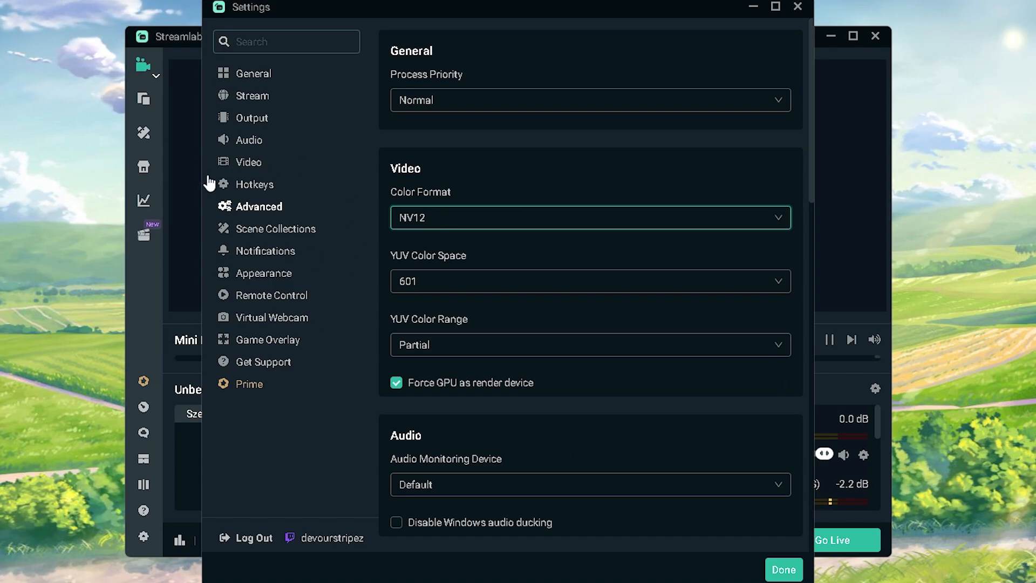
pyautogui.moveTo(480, 244)
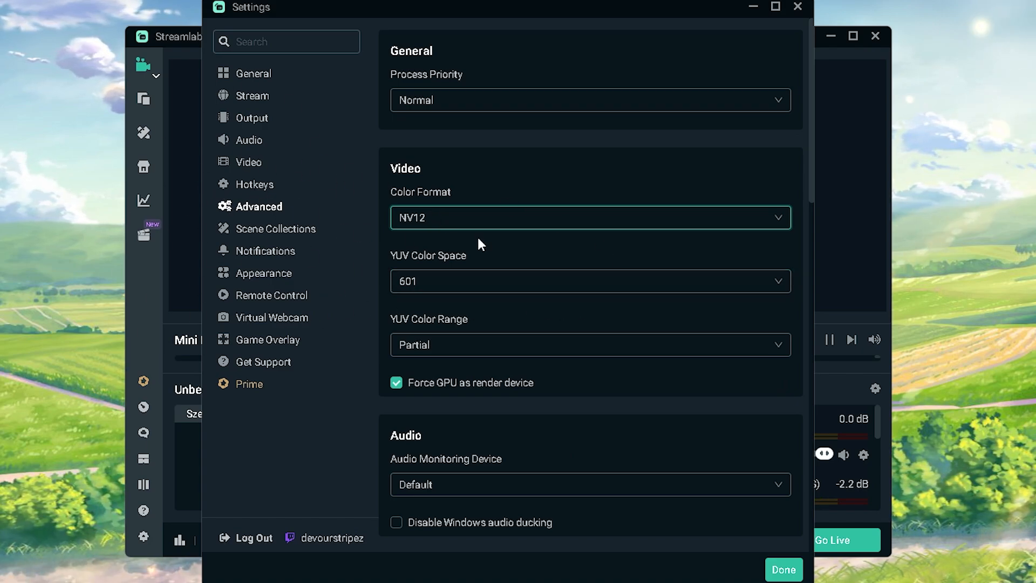
pyautogui.click(783, 568)
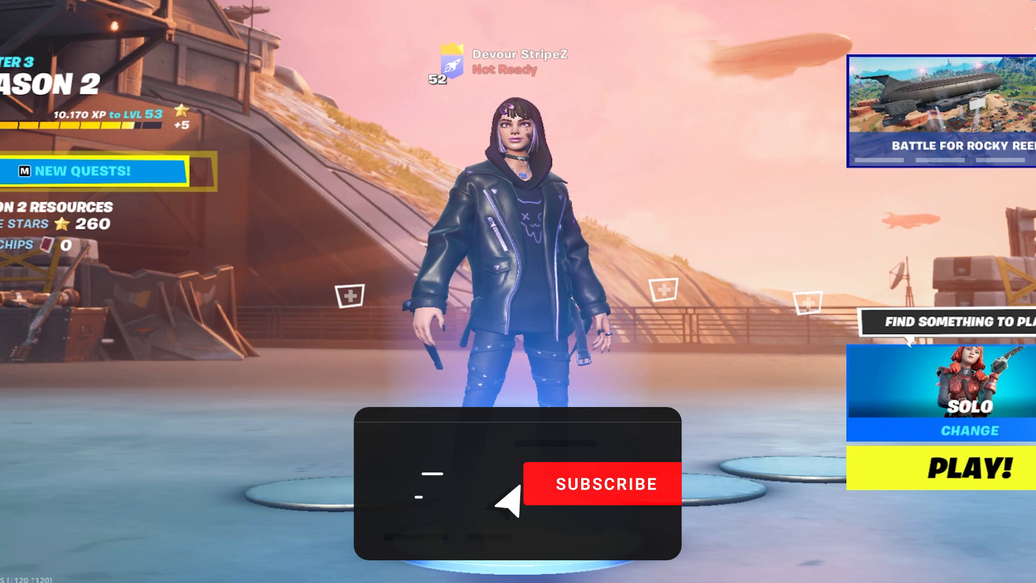
# Subscribe and ring the notification bell on the overlay over the Fortnite lobby.
pyautogui.click(603, 483)
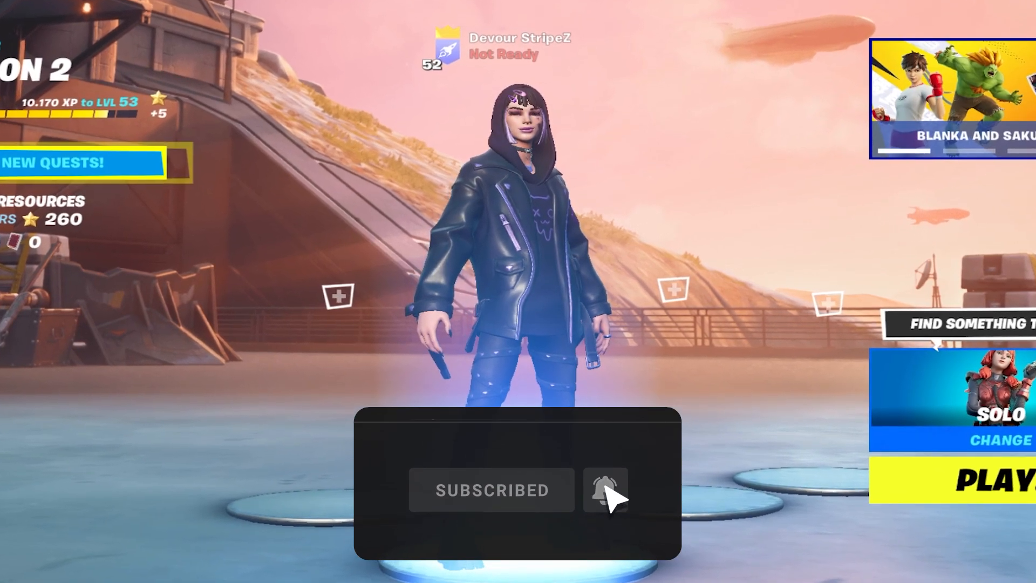